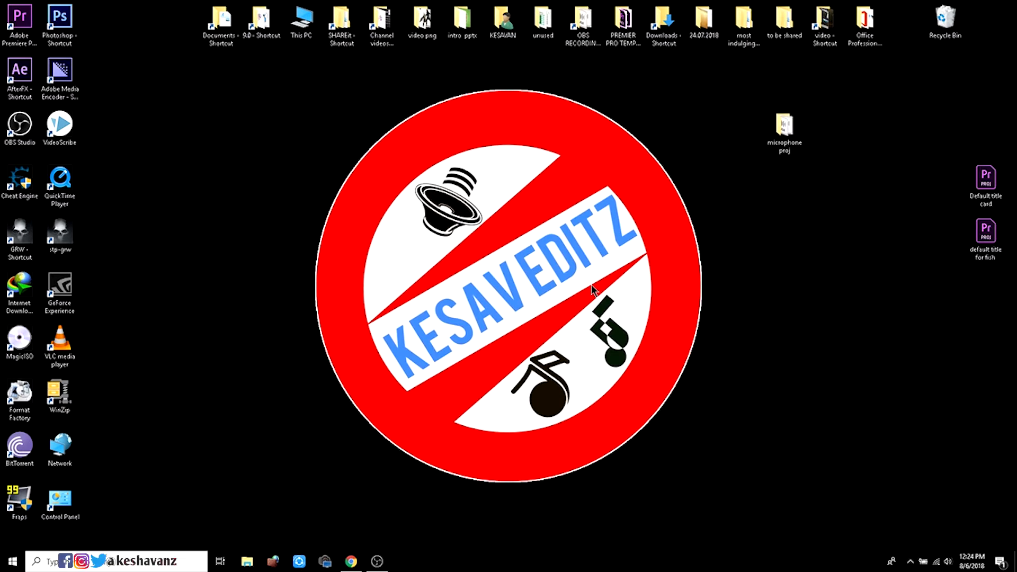
mouse_move(89, 494)
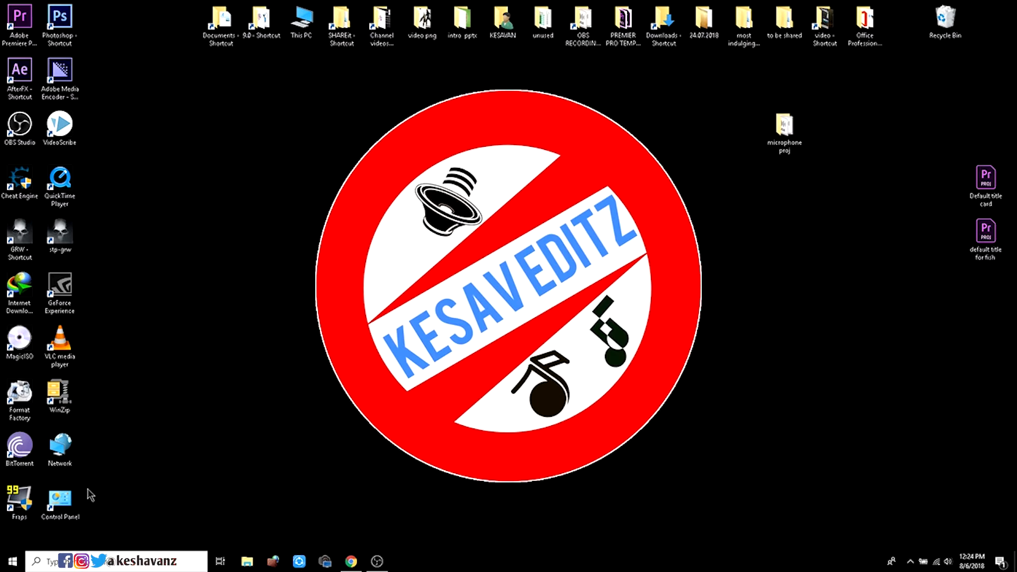
- Launch Control Panel from its desktop shortcut, showing all items as large icons
double_click(60, 498)
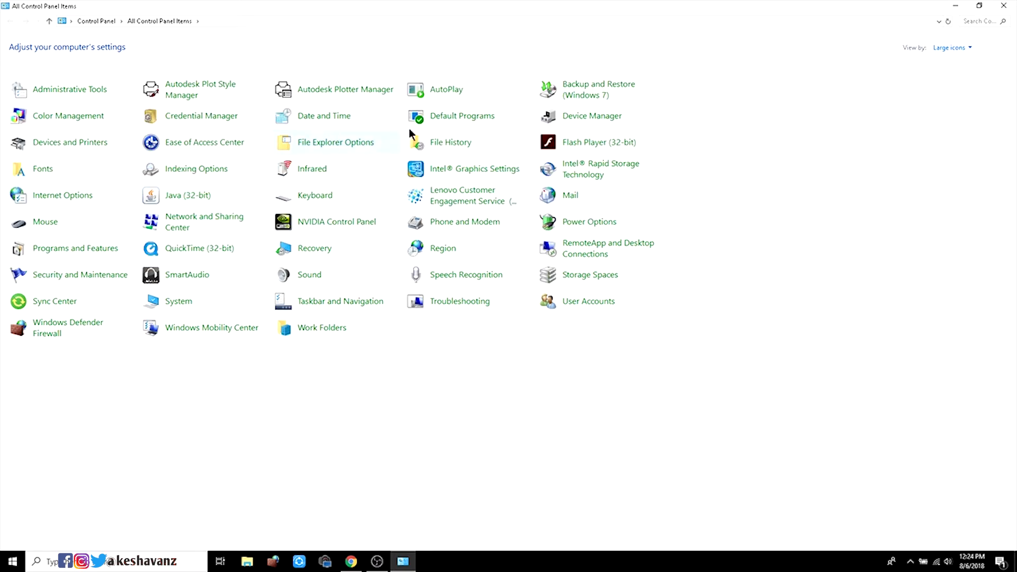
mouse_move(573, 224)
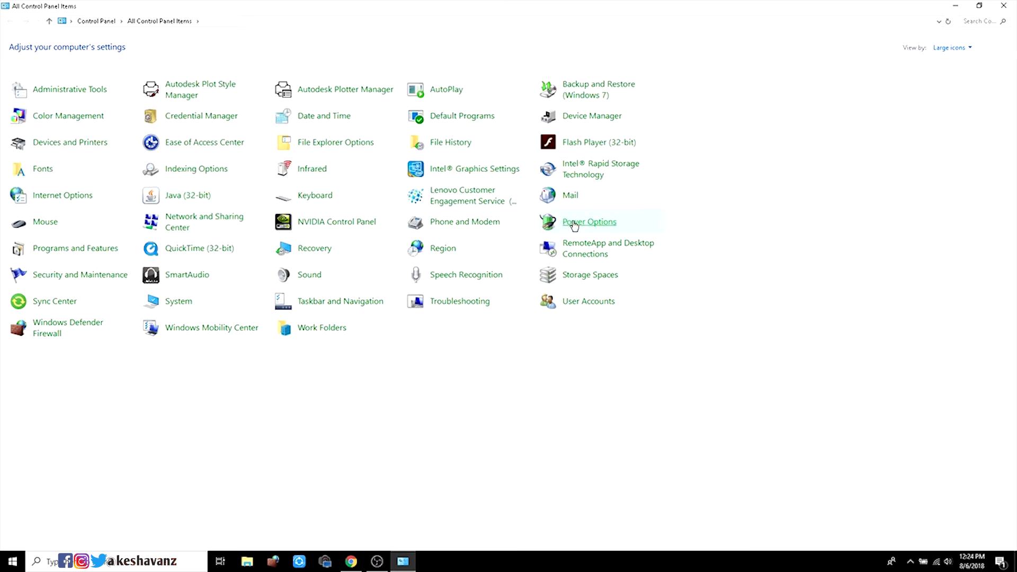
- Go to Power Options, where Balanced (recommended) is the selected plan
click(587, 222)
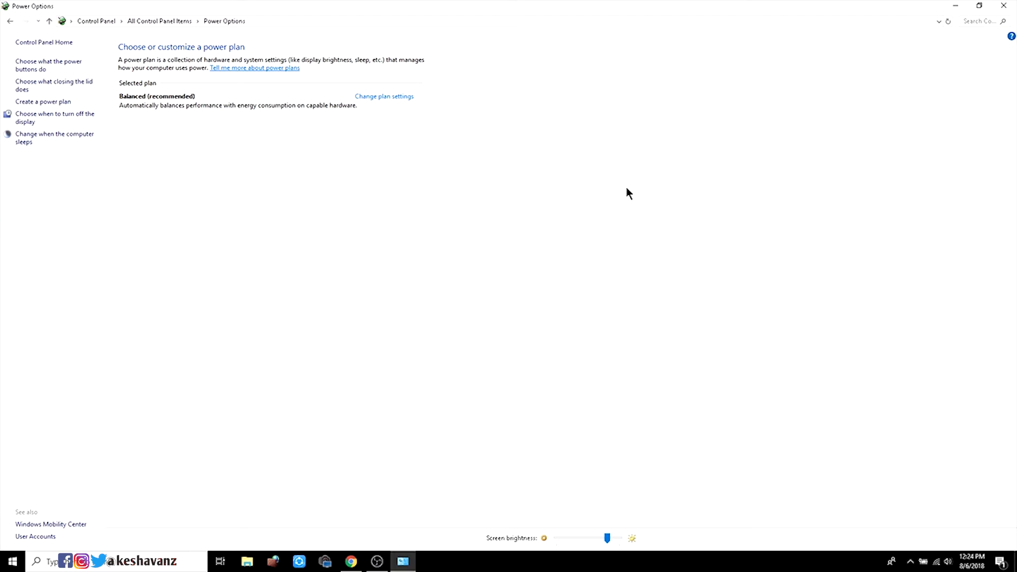
mouse_move(566, 172)
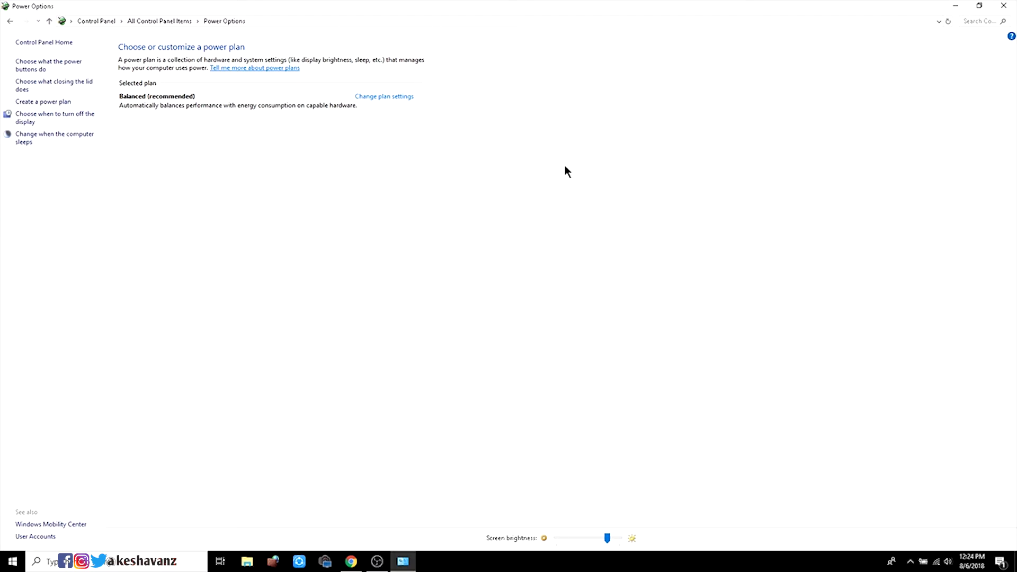
mouse_move(364, 236)
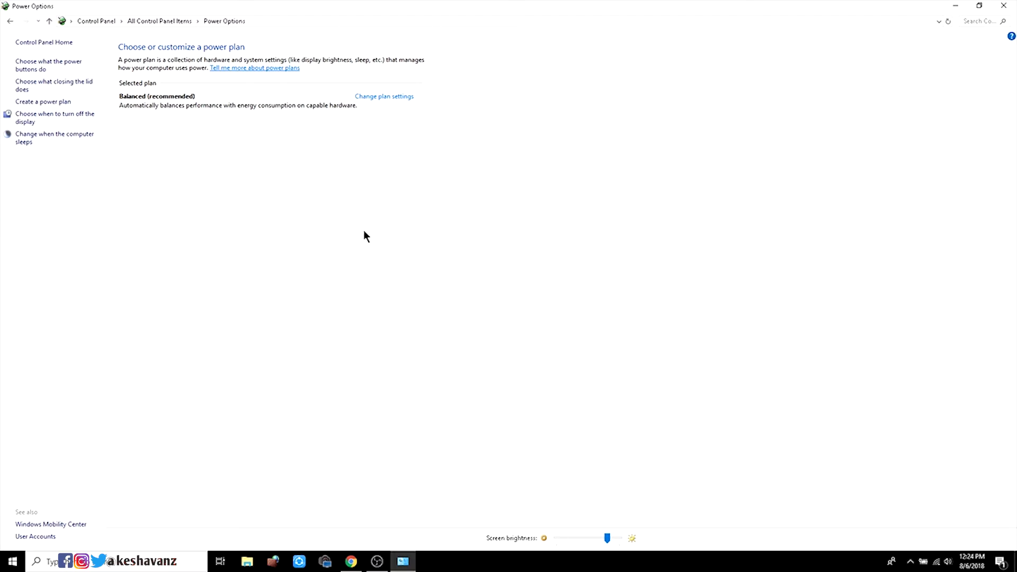
mouse_move(380, 20)
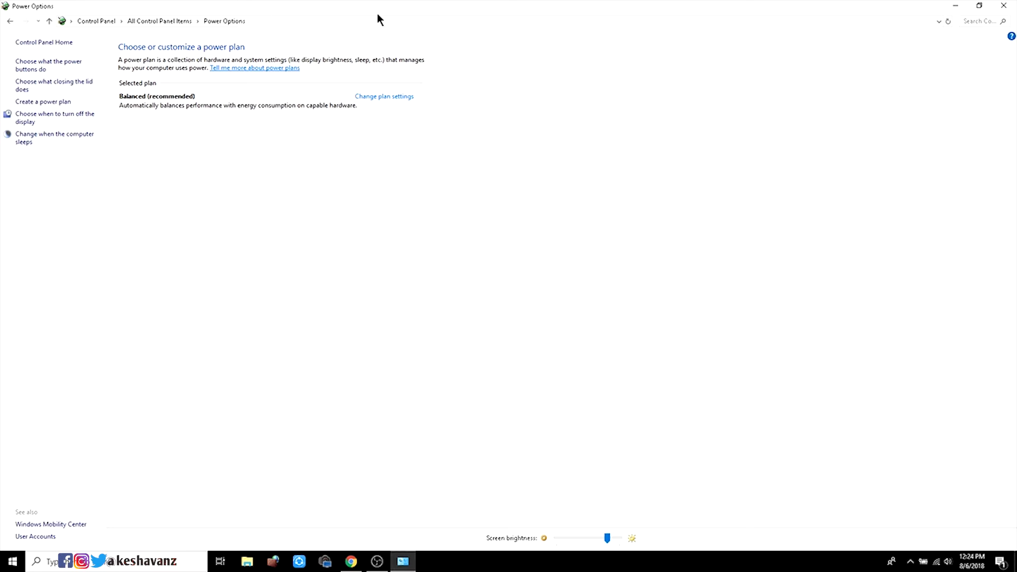
mouse_move(138, 124)
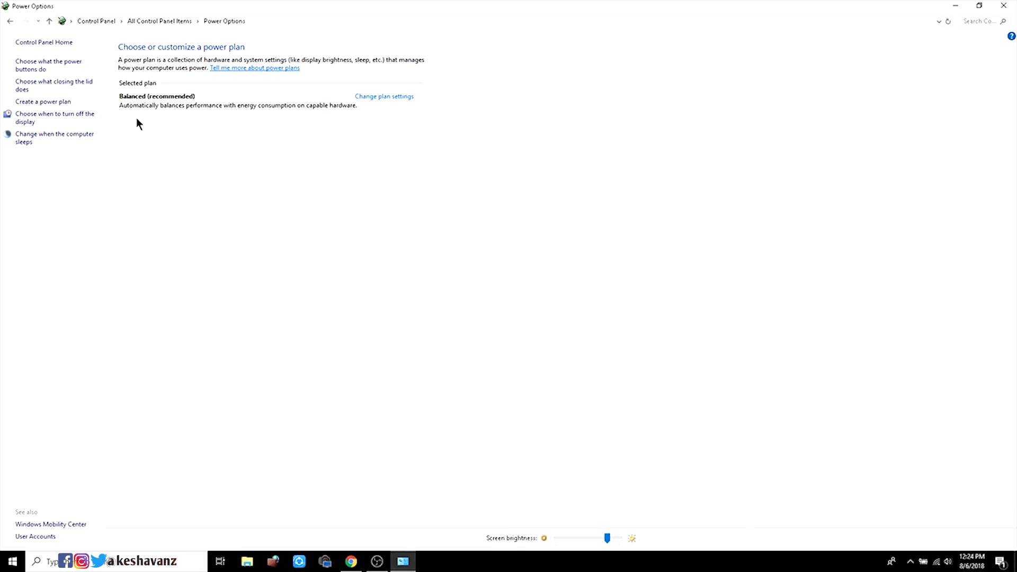
mouse_move(263, 145)
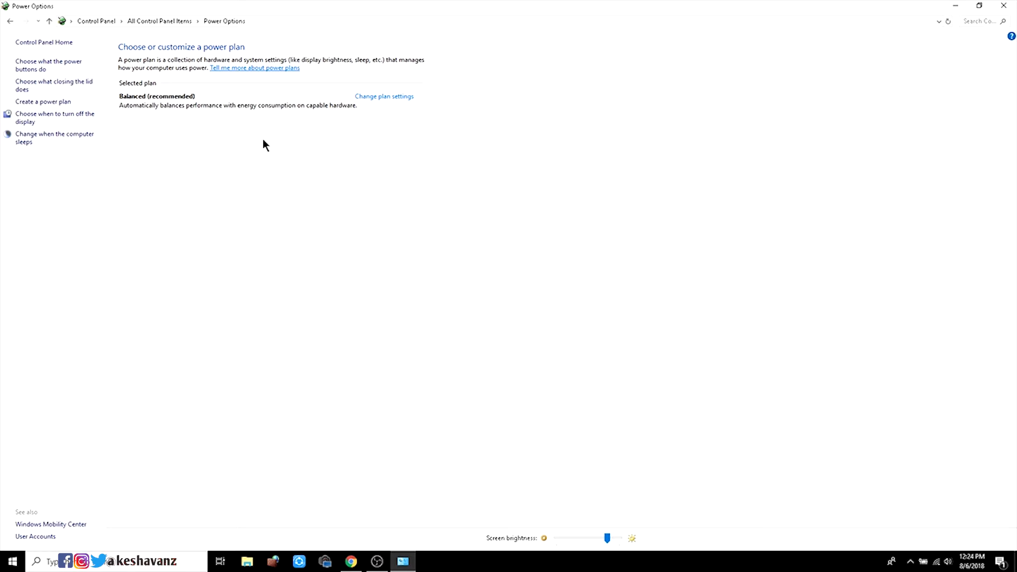
mouse_move(137, 97)
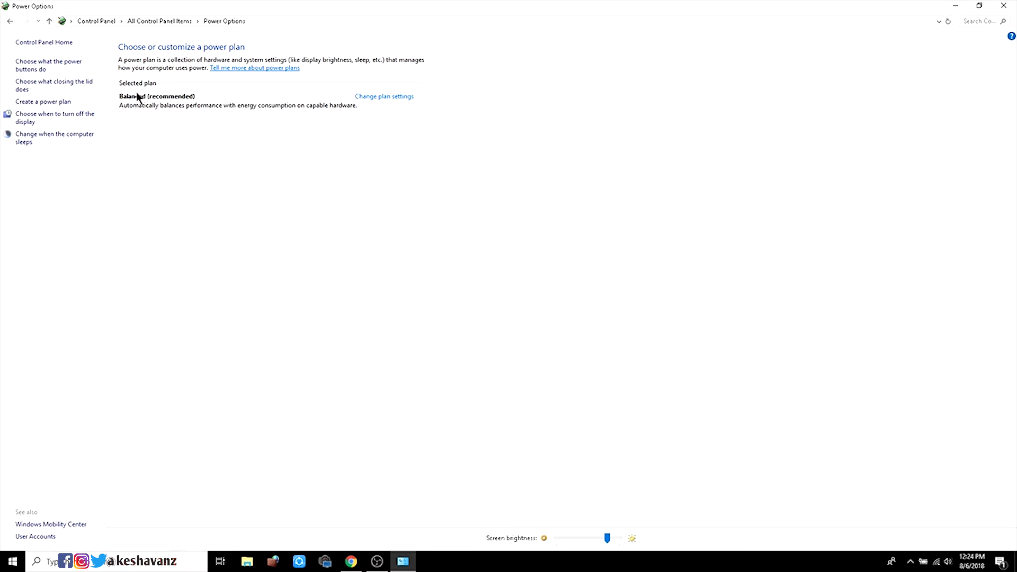
mouse_move(199, 108)
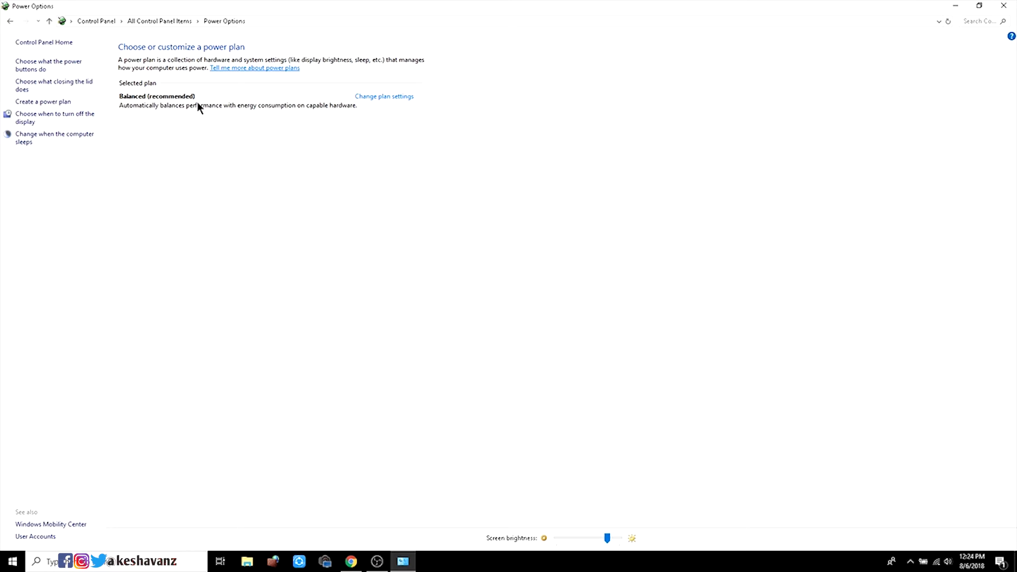
click(383, 97)
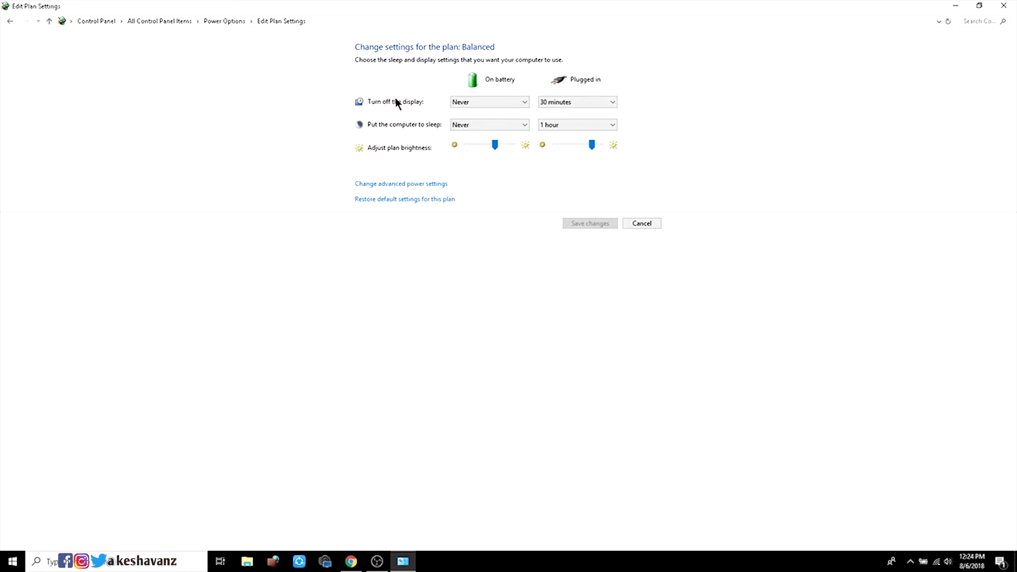
mouse_move(422, 120)
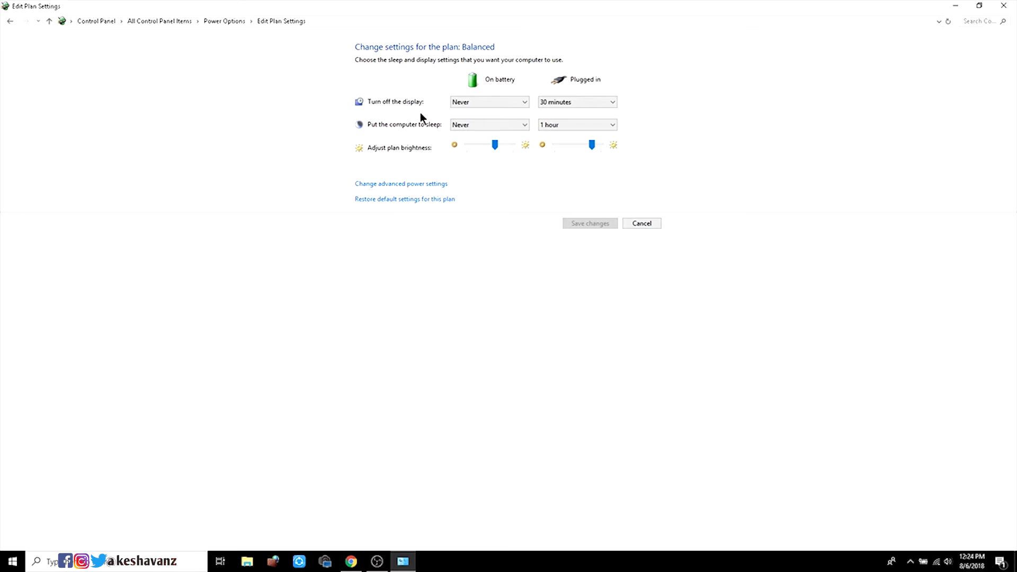
mouse_move(498, 82)
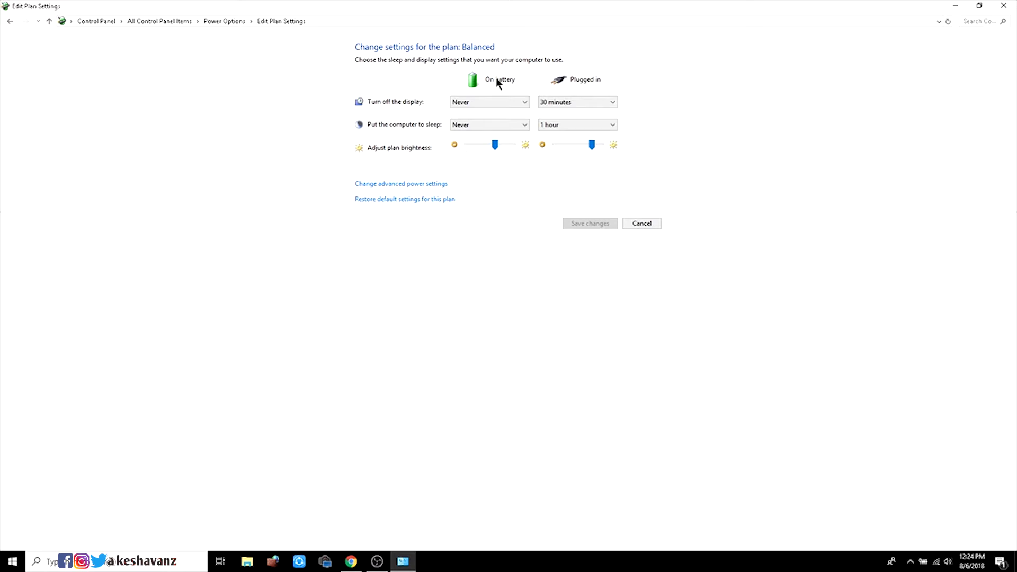
mouse_move(591, 91)
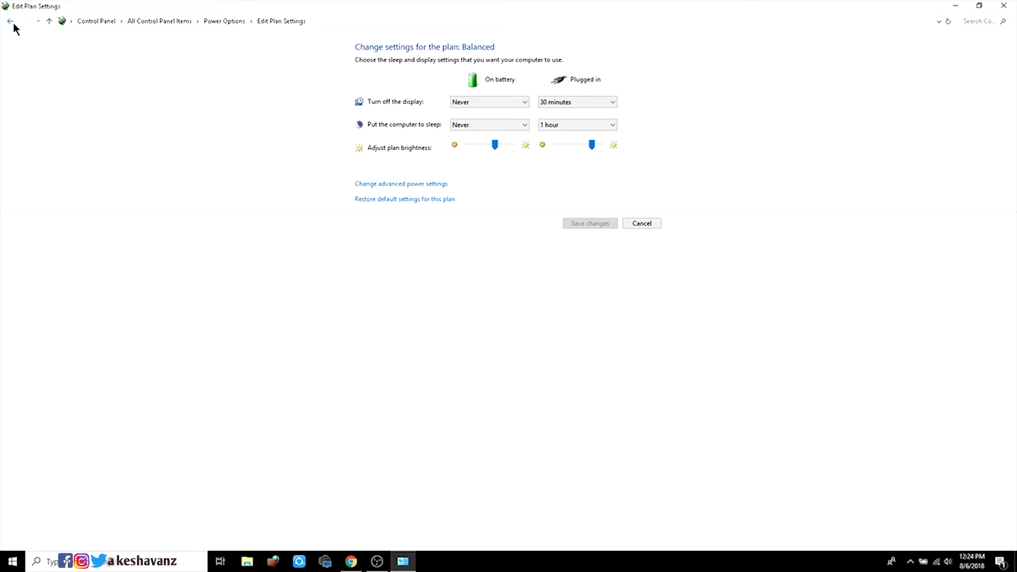
click(10, 21)
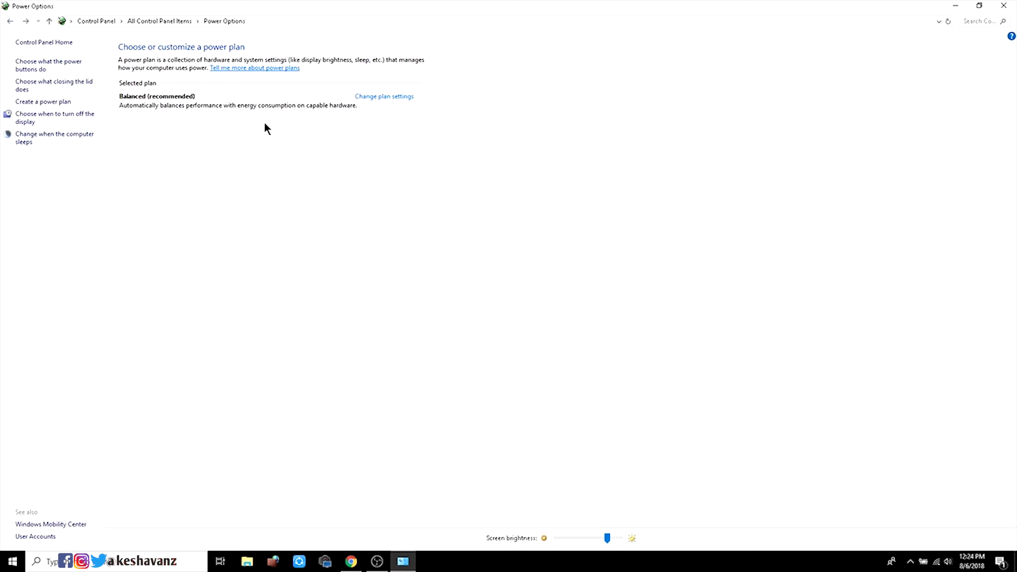
mouse_move(287, 154)
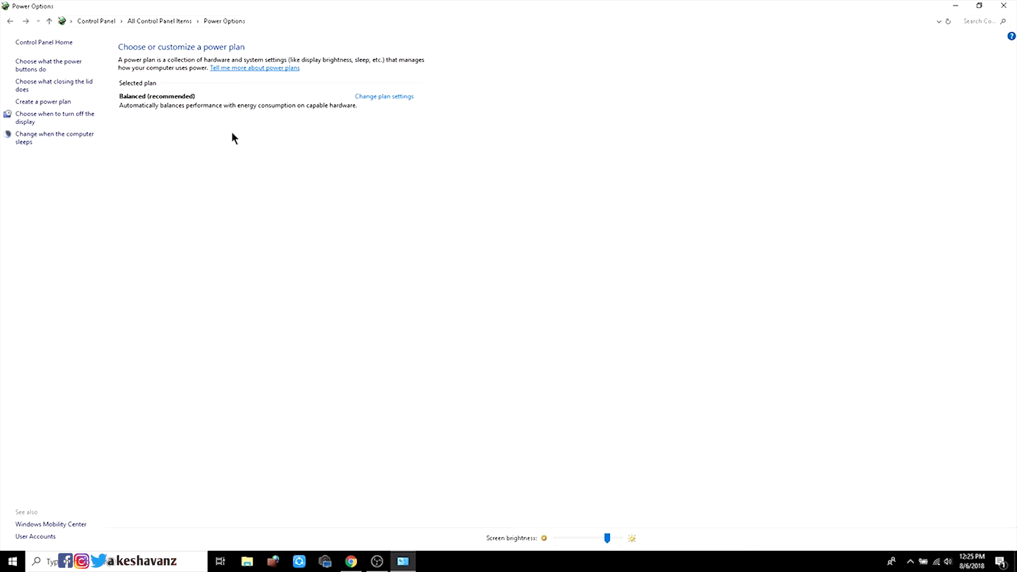
- Start a new power plan based on High performance and name it 'High Performance'
click(42, 101)
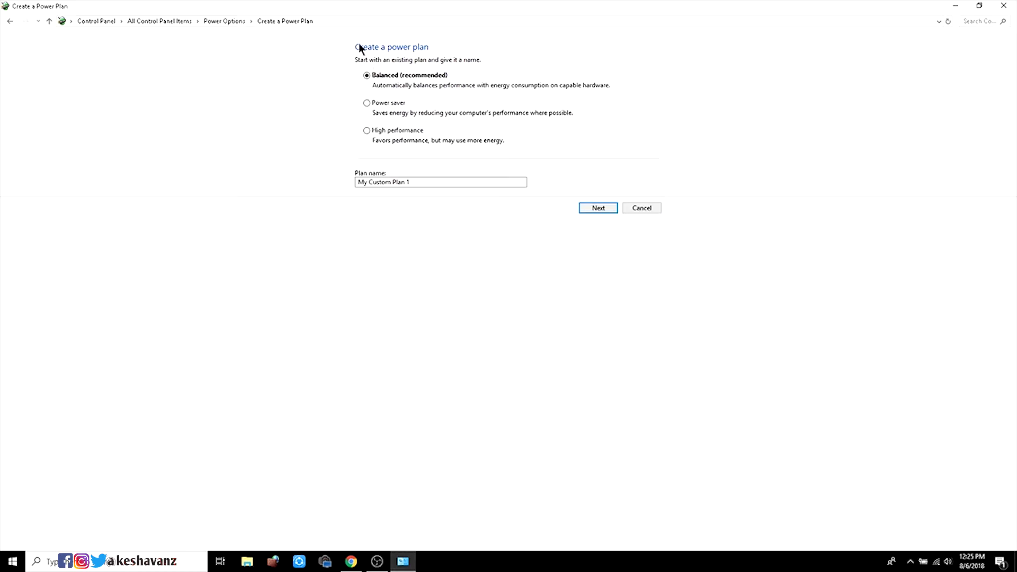
mouse_move(385, 97)
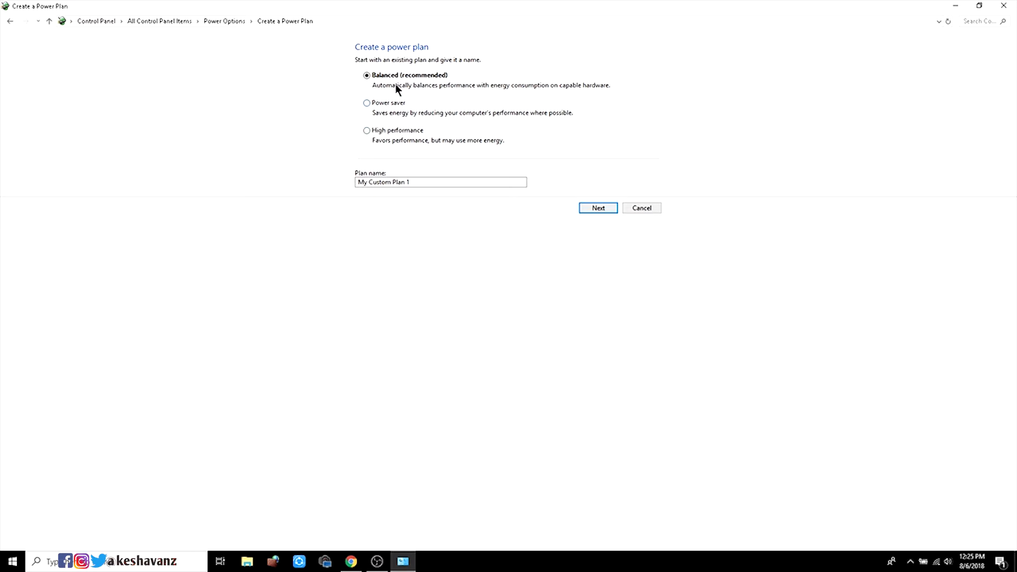
mouse_move(396, 111)
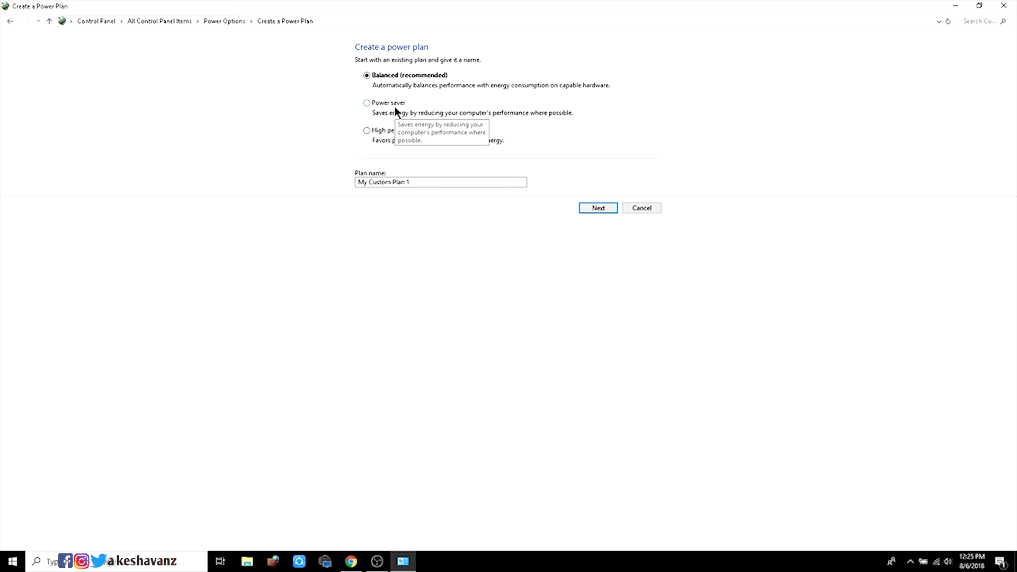
mouse_move(407, 141)
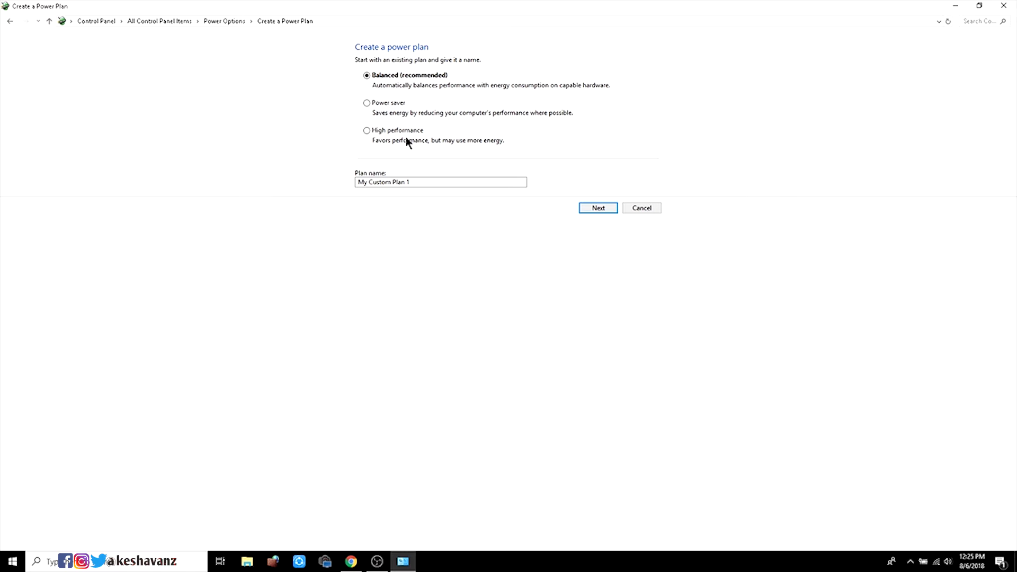
click(366, 130)
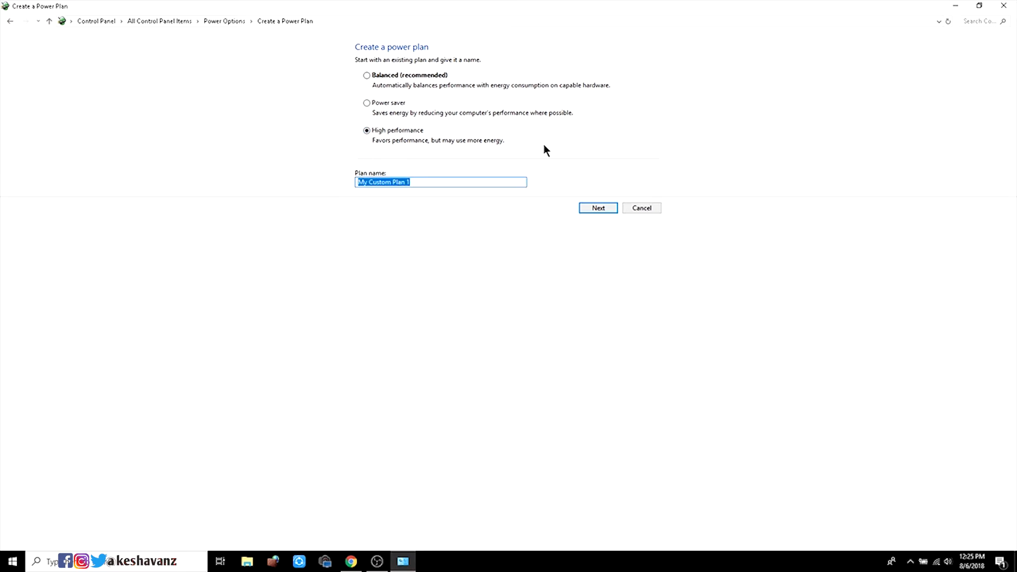
key(Delete)
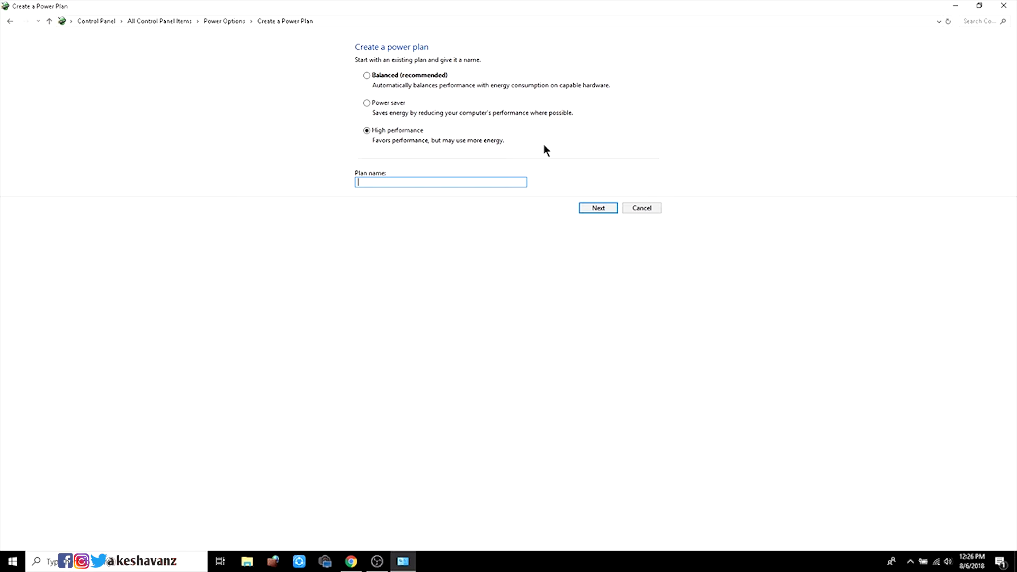
text(H)
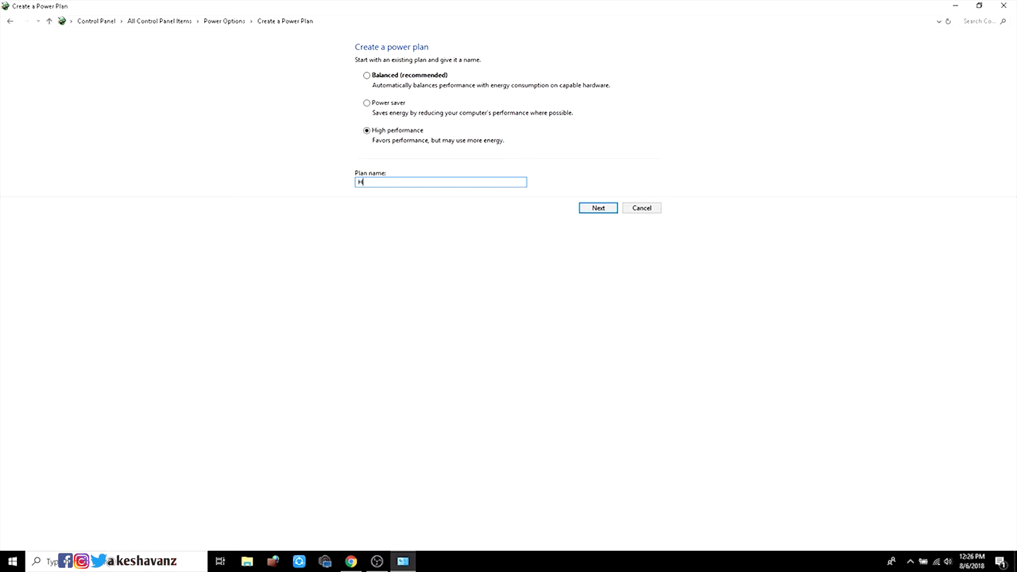
text(igh Perf)
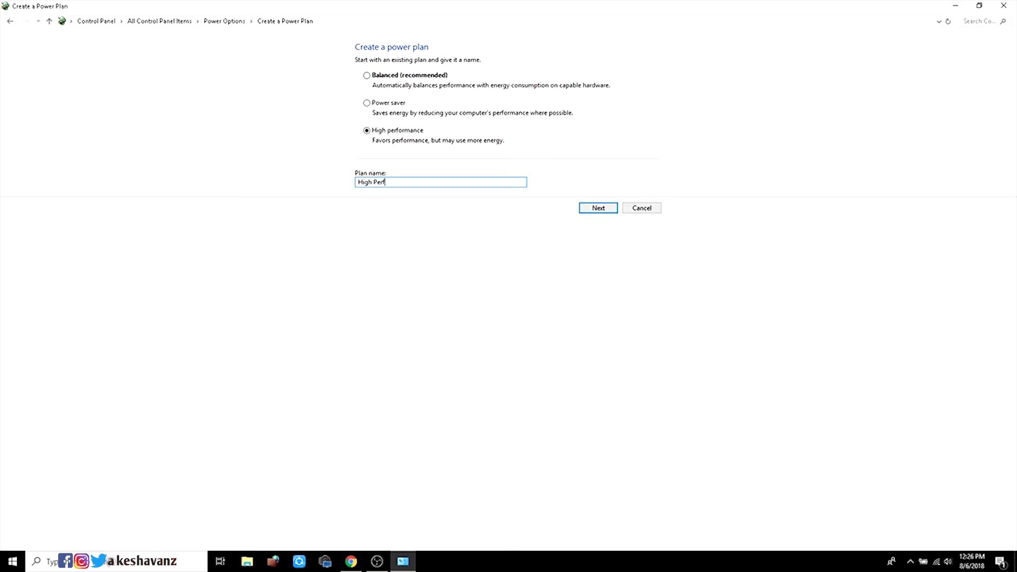
text(orm)
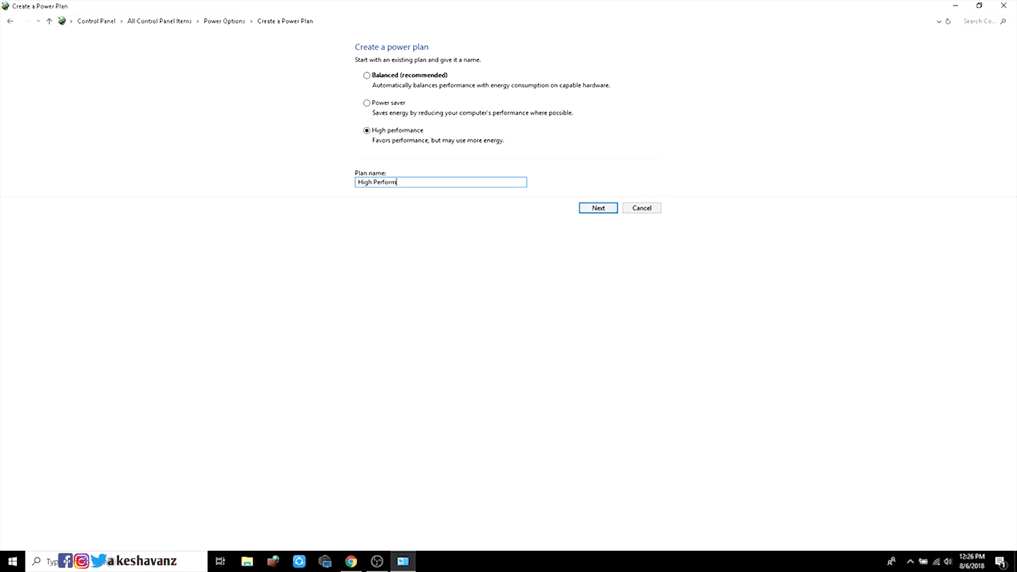
text(ance)
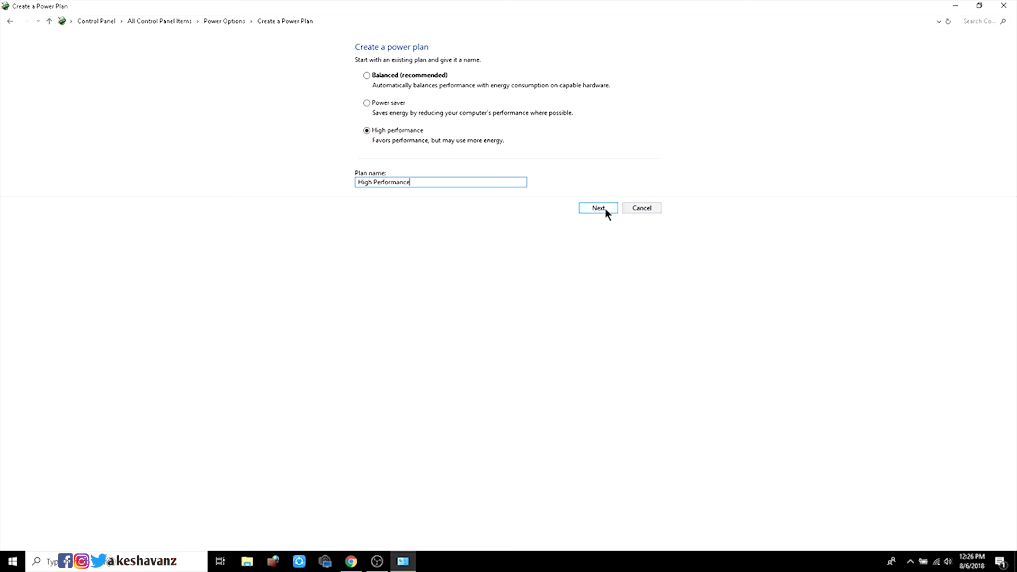
- Set 'Turn off the display' to Never on battery and plugged in, then create the plan
click(596, 208)
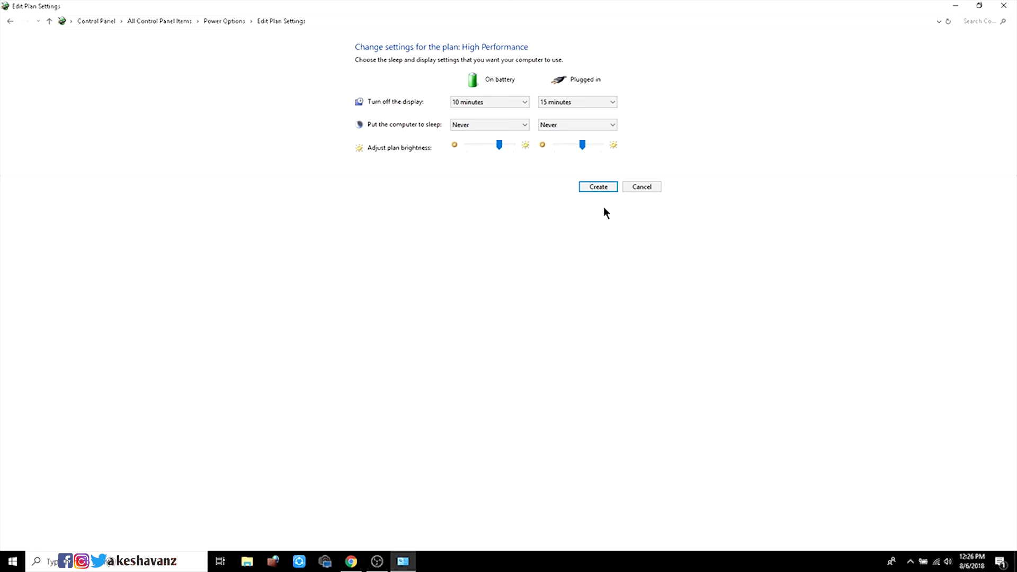
mouse_move(417, 100)
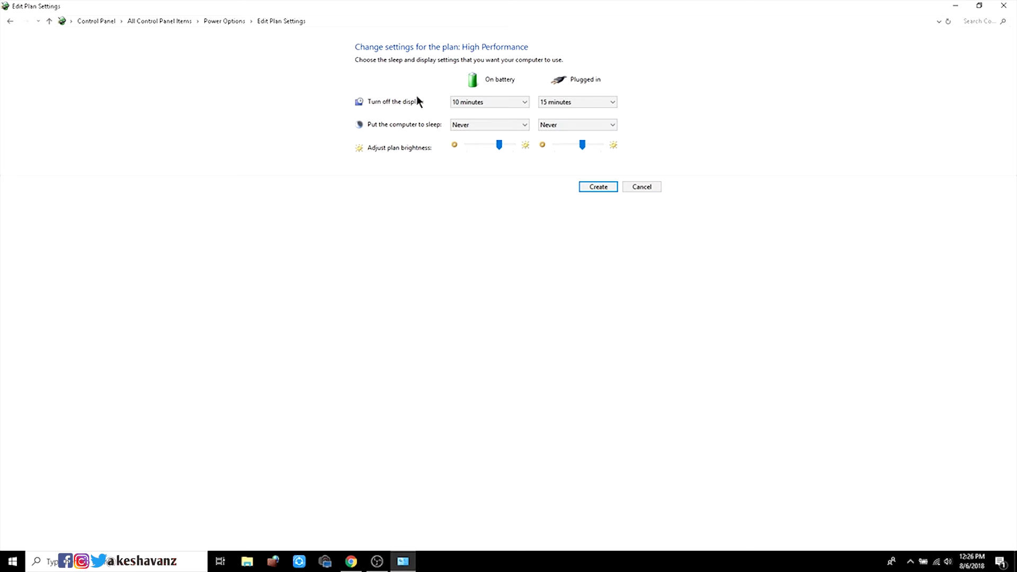
click(489, 102)
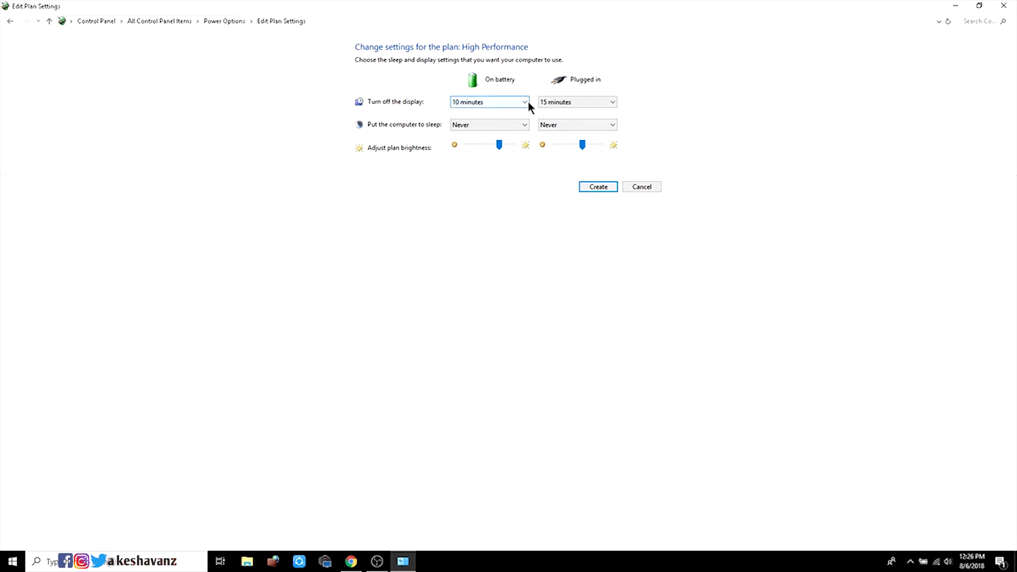
click(488, 101)
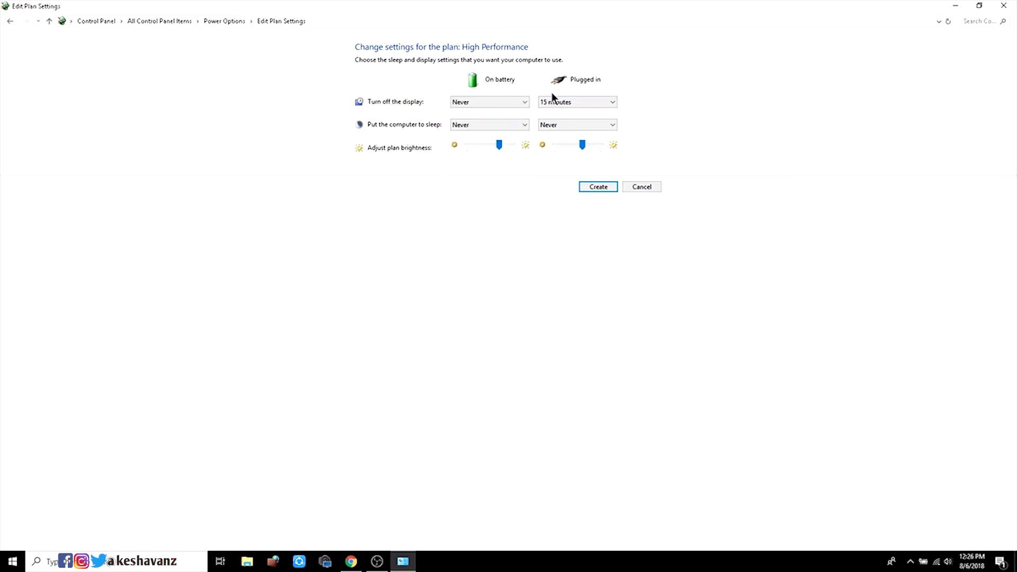
click(576, 101)
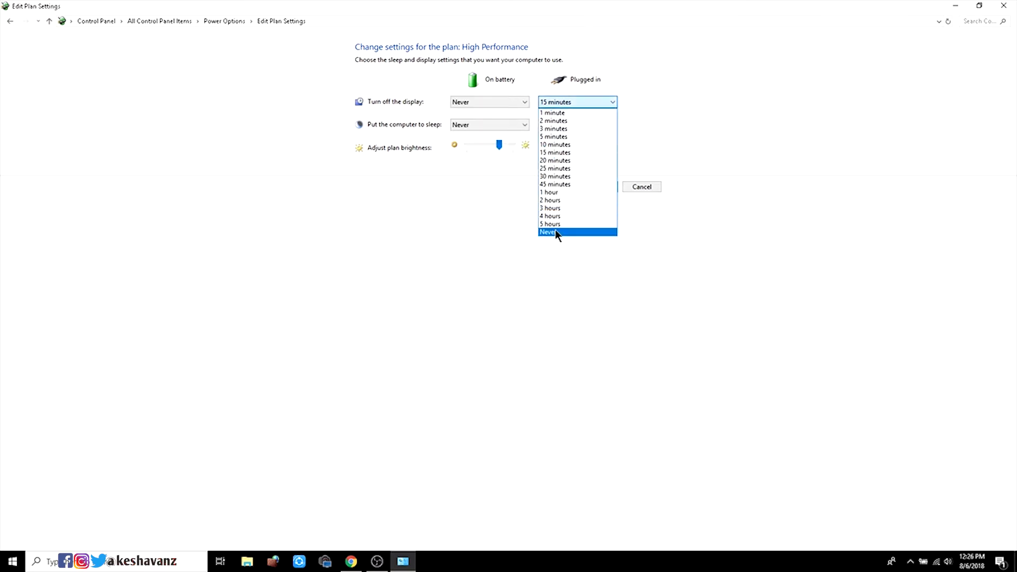
click(547, 232)
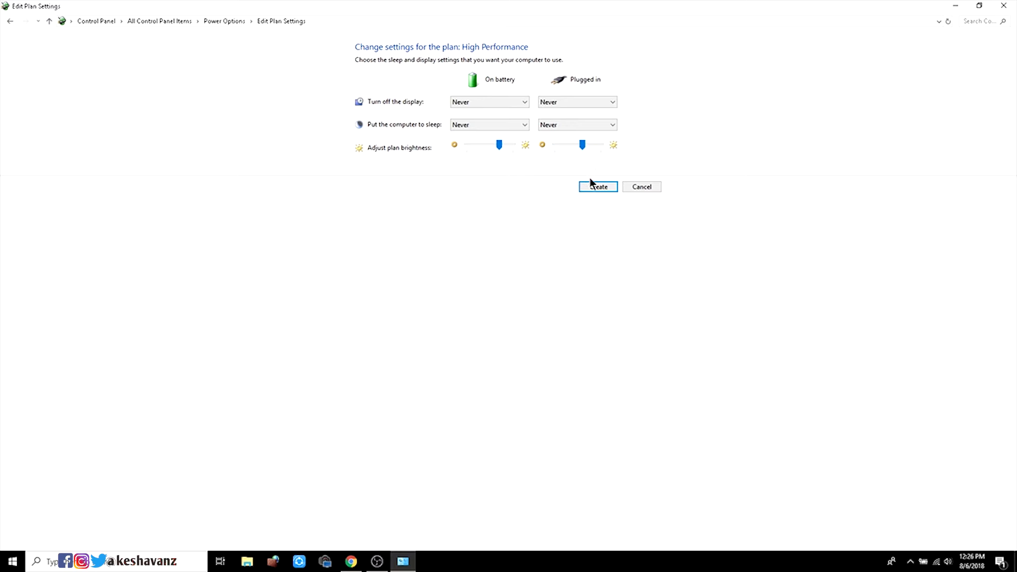
click(596, 186)
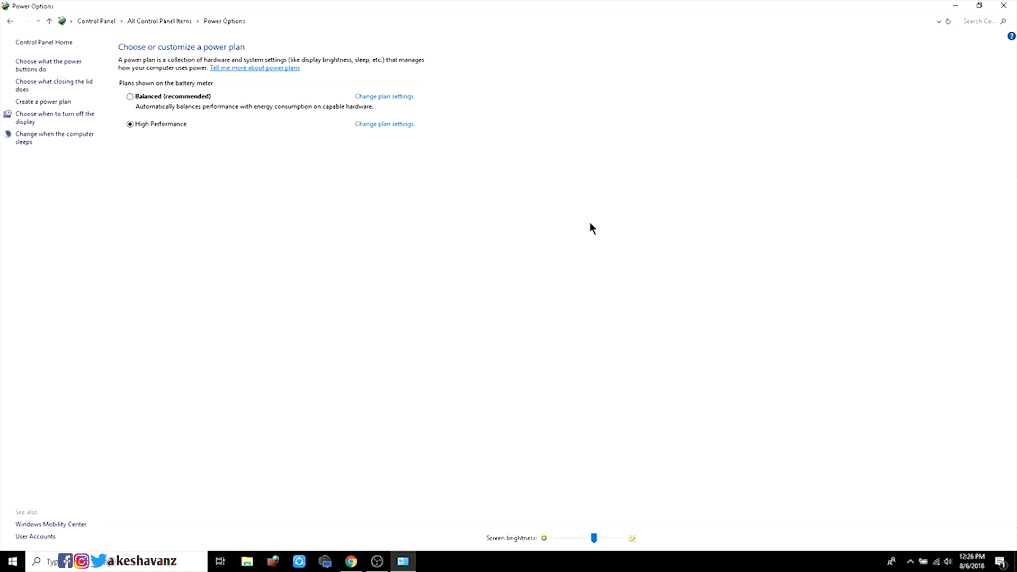
mouse_move(126, 95)
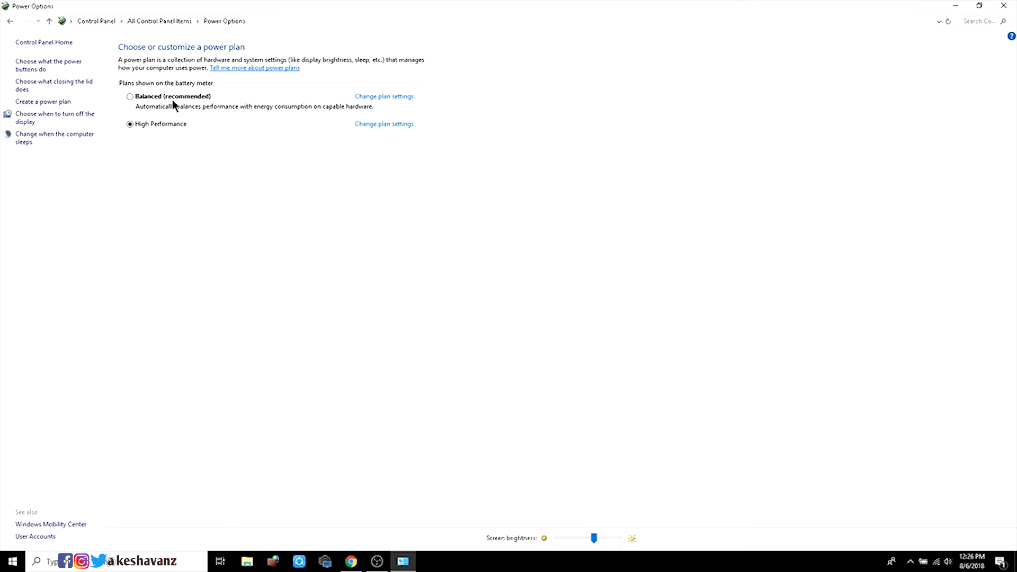
mouse_move(157, 152)
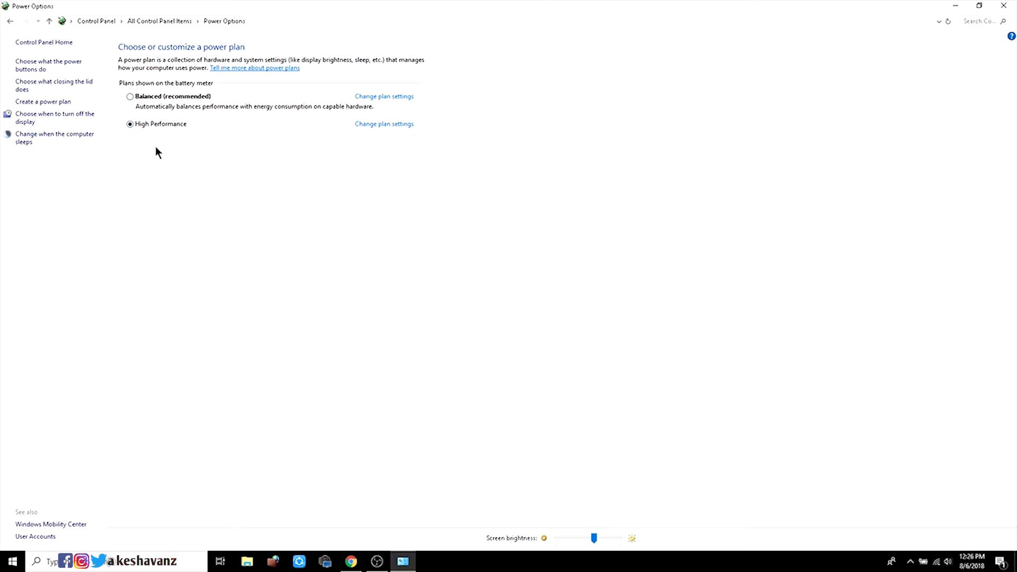
mouse_move(159, 140)
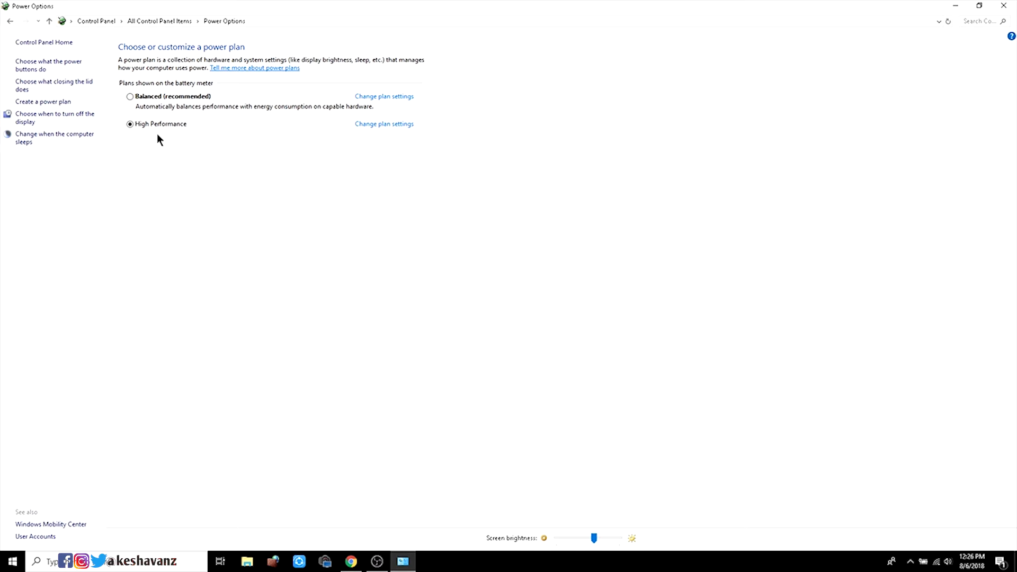
mouse_move(167, 104)
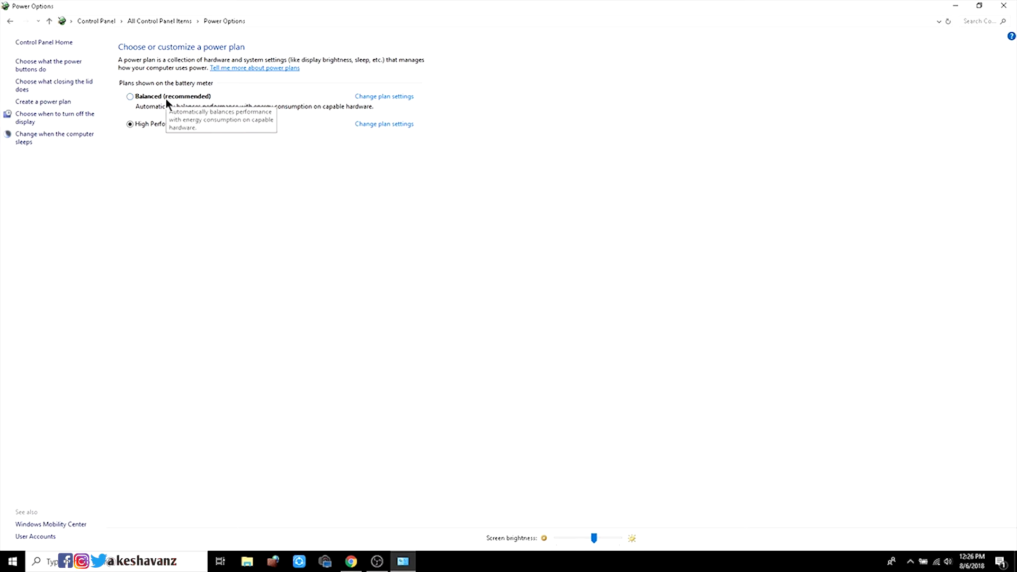
- Bring up Change plan settings for the High Performance plan, confirming display and sleep at Never
click(129, 124)
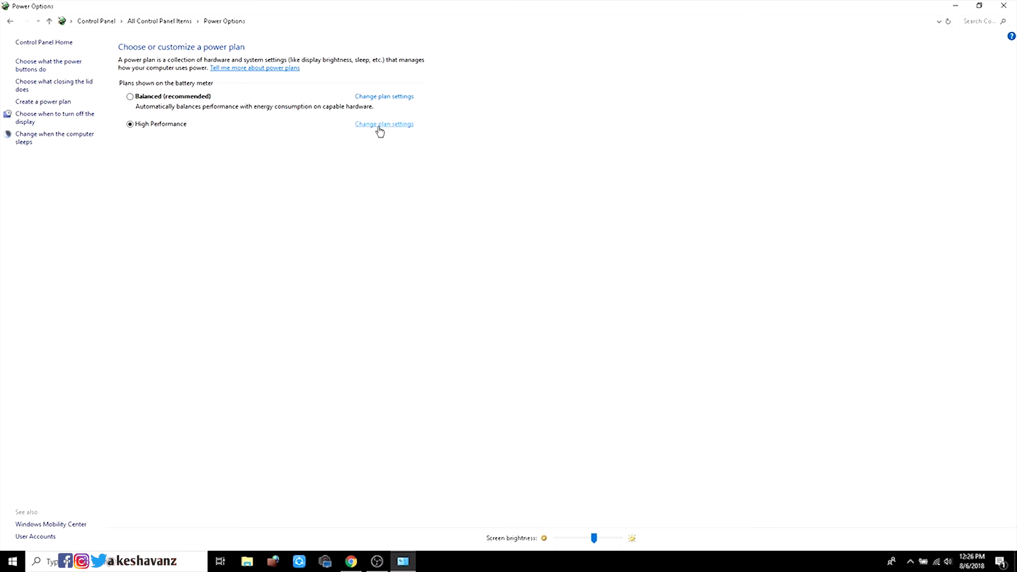
click(383, 124)
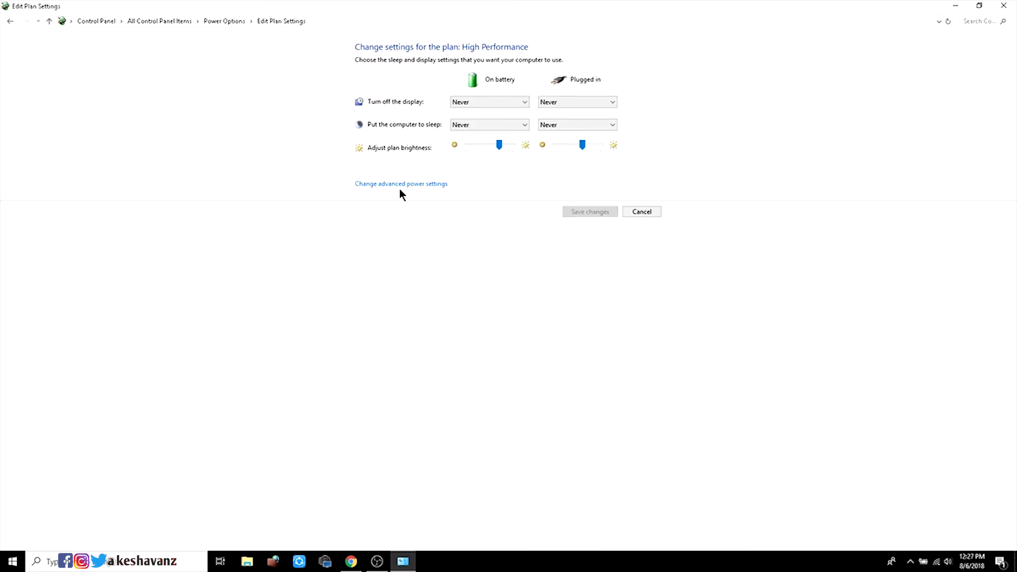
click(400, 184)
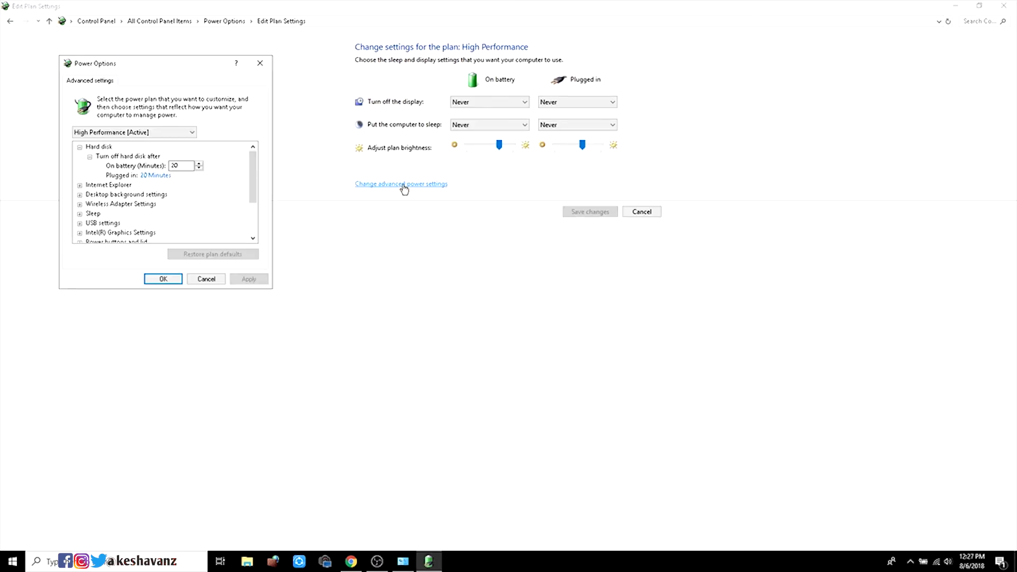
mouse_move(183, 68)
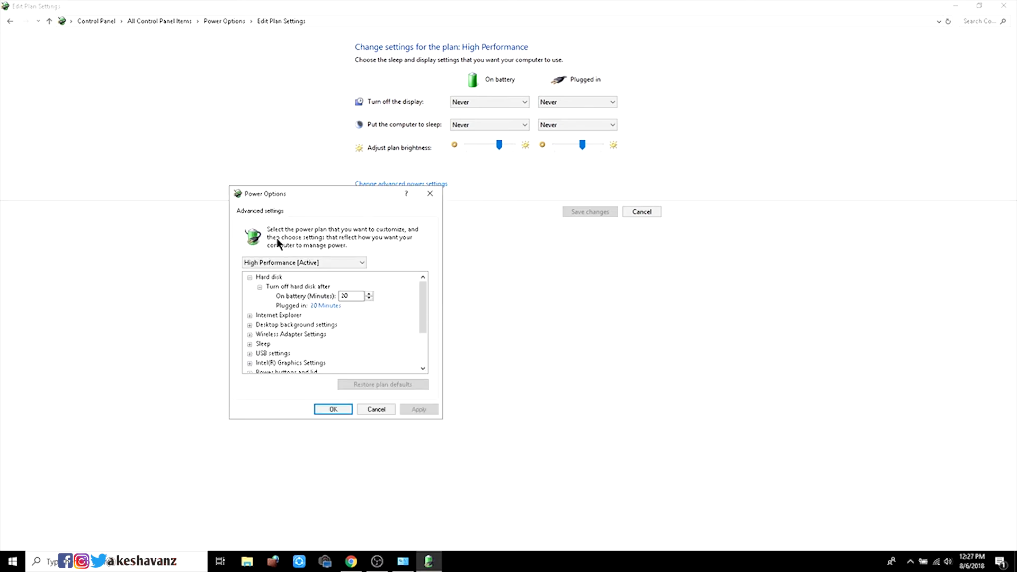
click(302, 262)
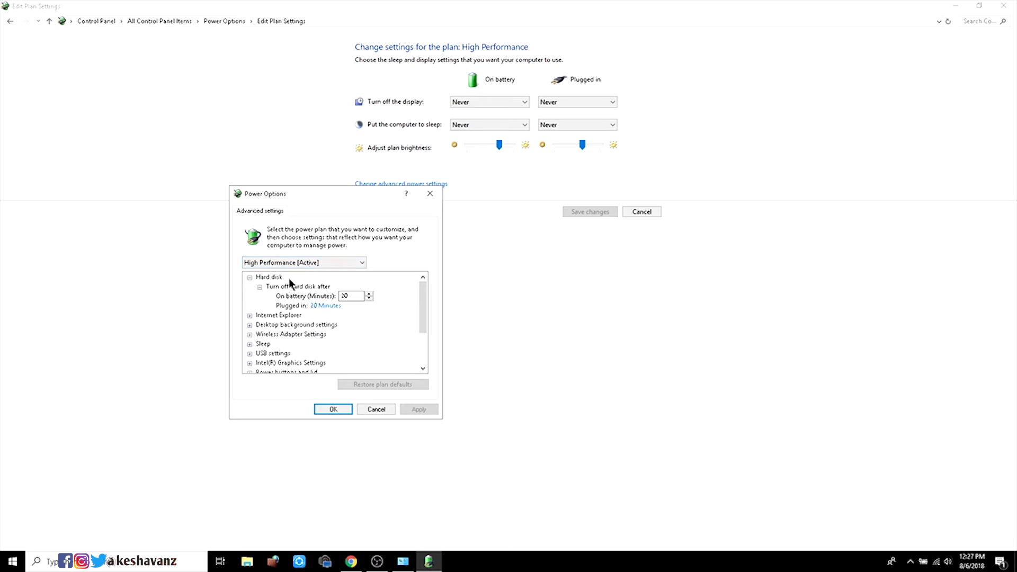
mouse_move(351, 296)
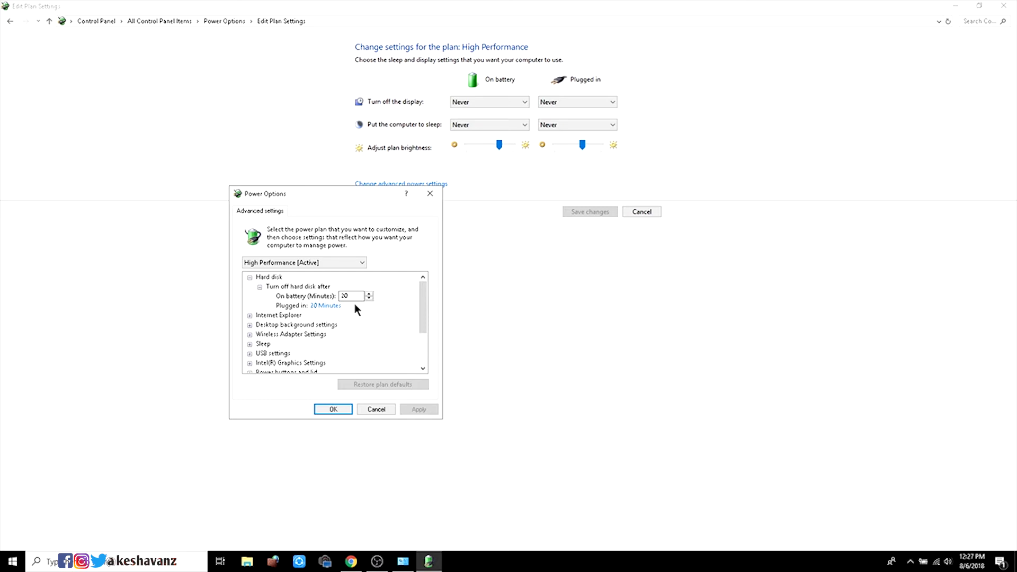
mouse_move(351, 319)
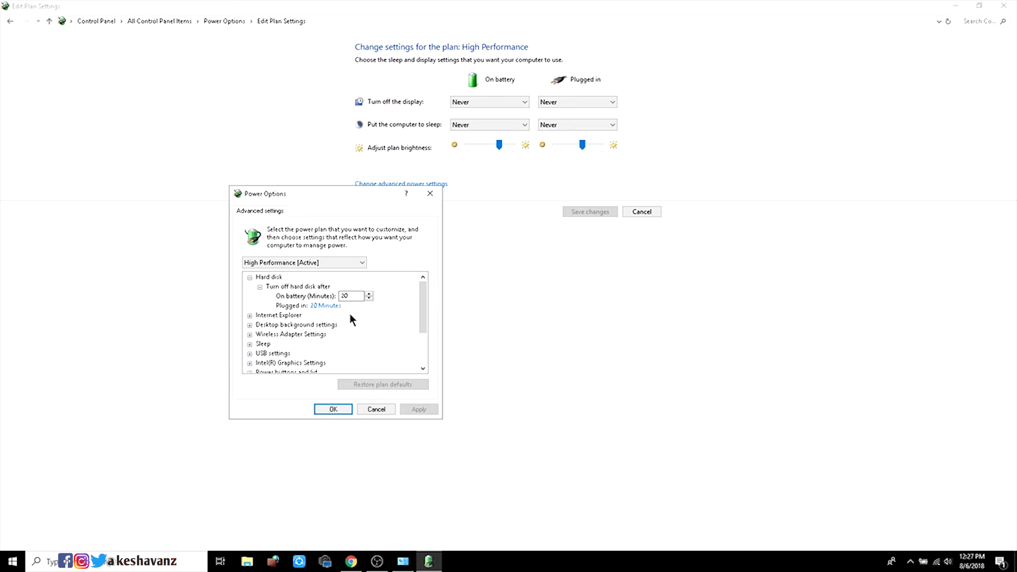
scroll(down, 3)
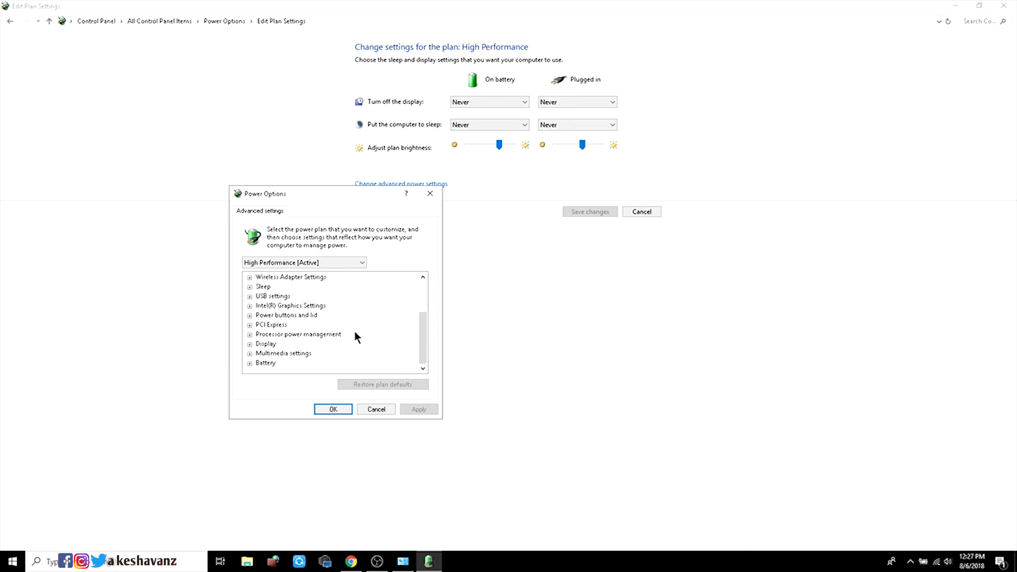
mouse_move(252, 362)
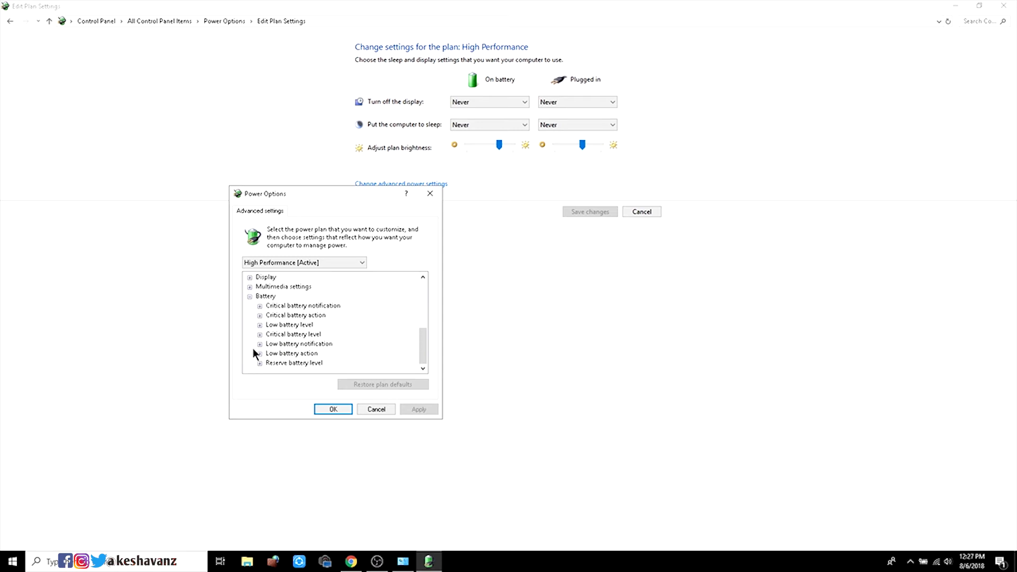
mouse_move(296, 375)
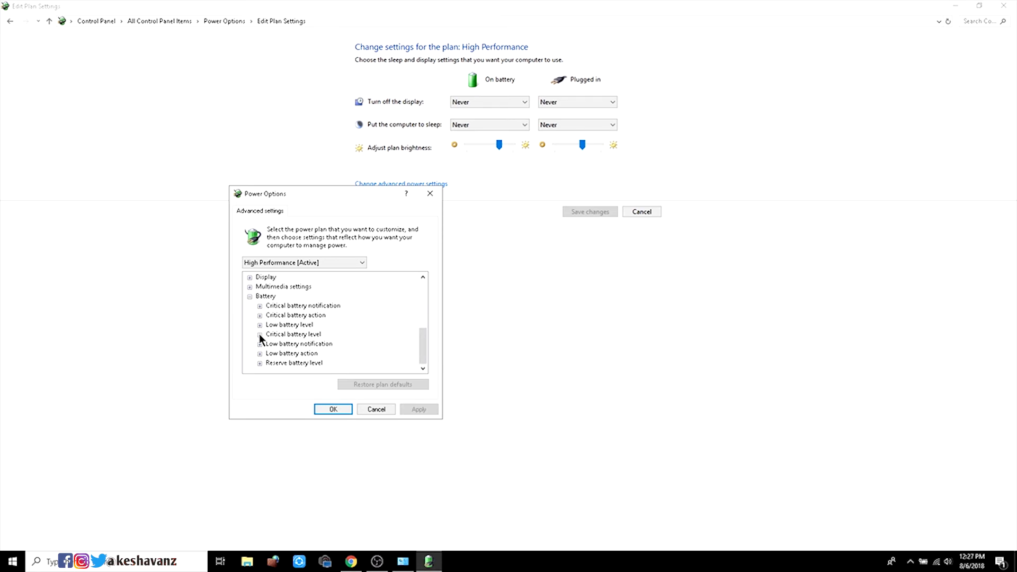
click(259, 333)
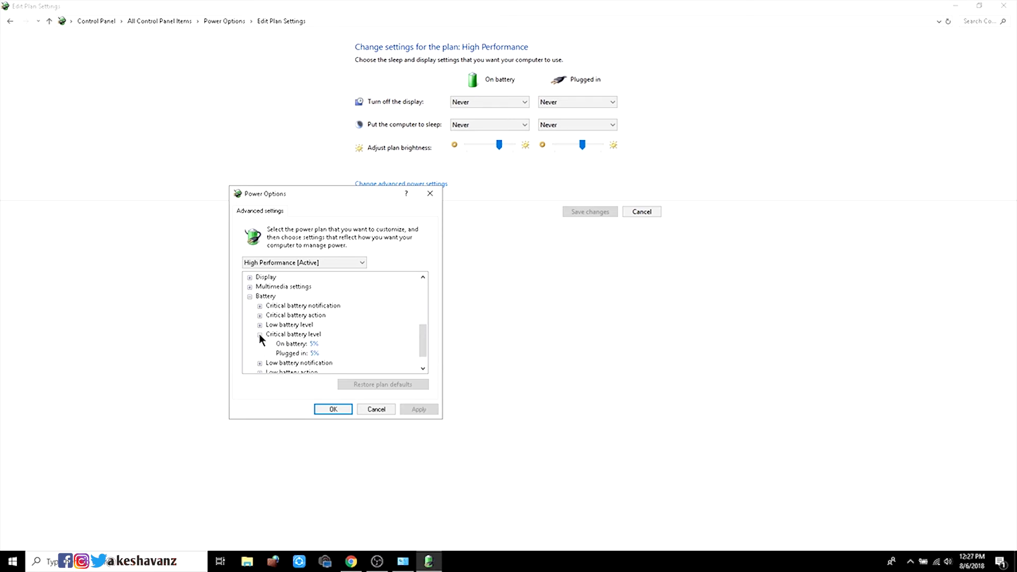
click(260, 305)
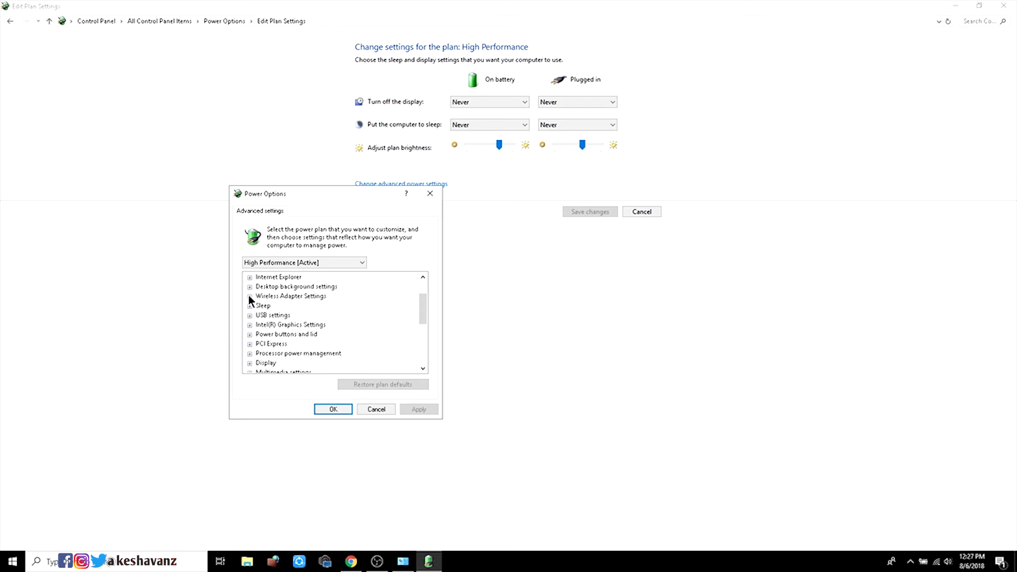
mouse_move(256, 328)
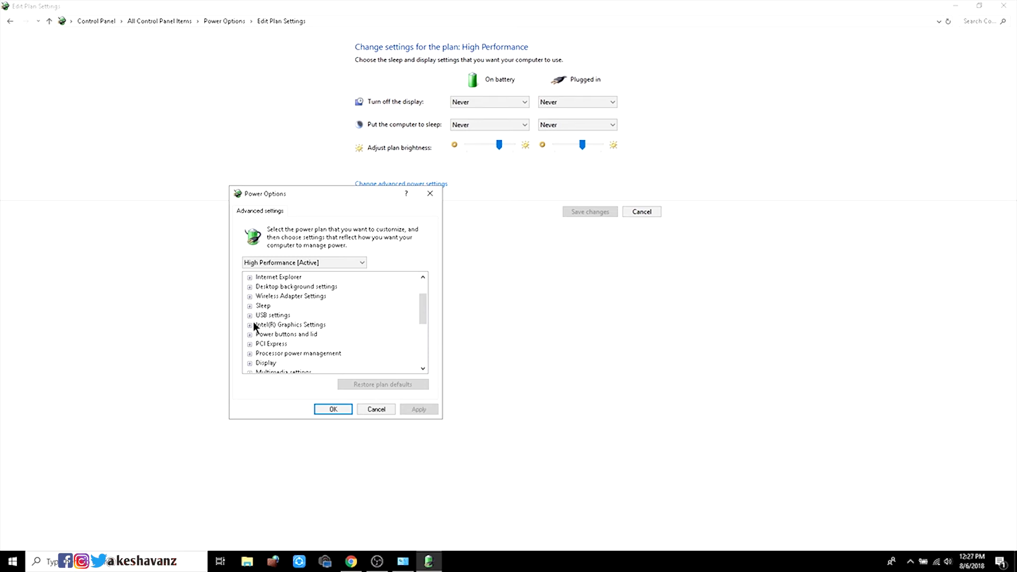
click(250, 324)
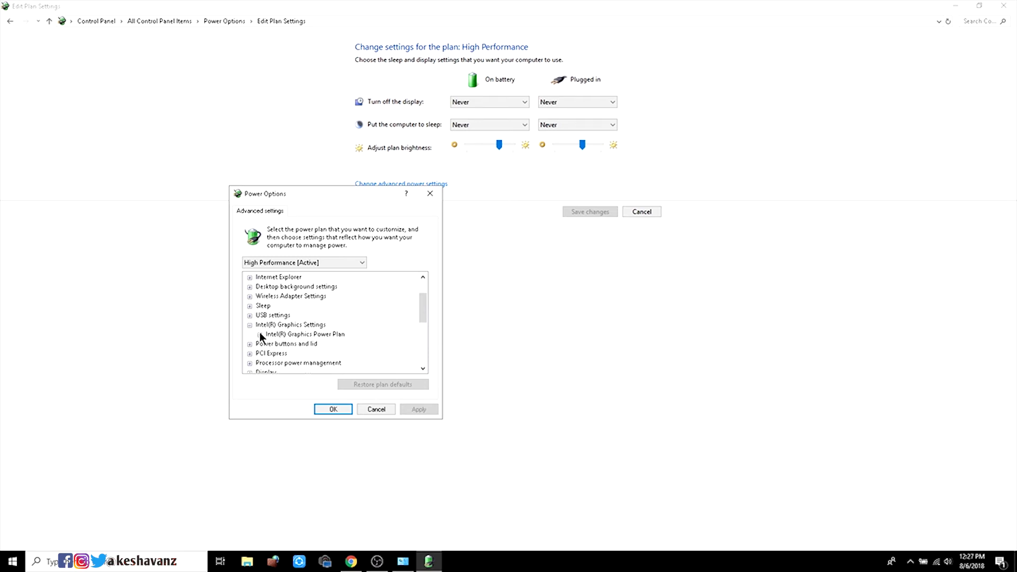
click(250, 334)
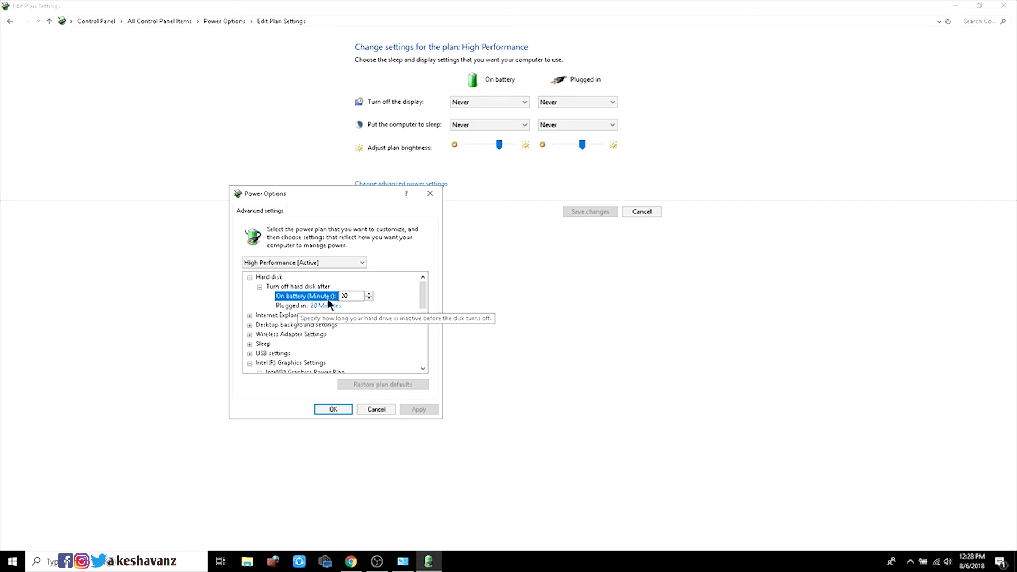
scroll(down, 3)
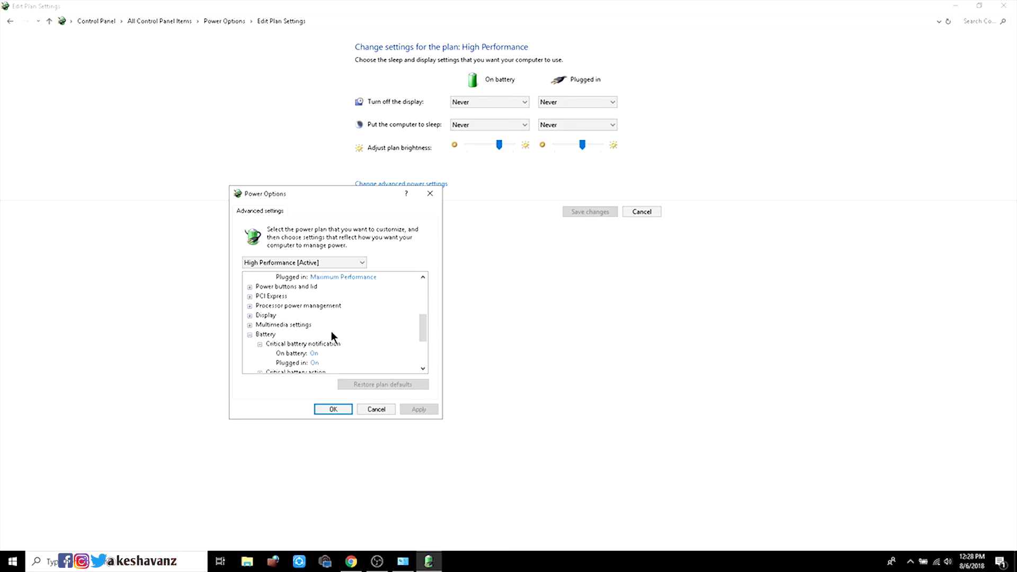
scroll(down, 3)
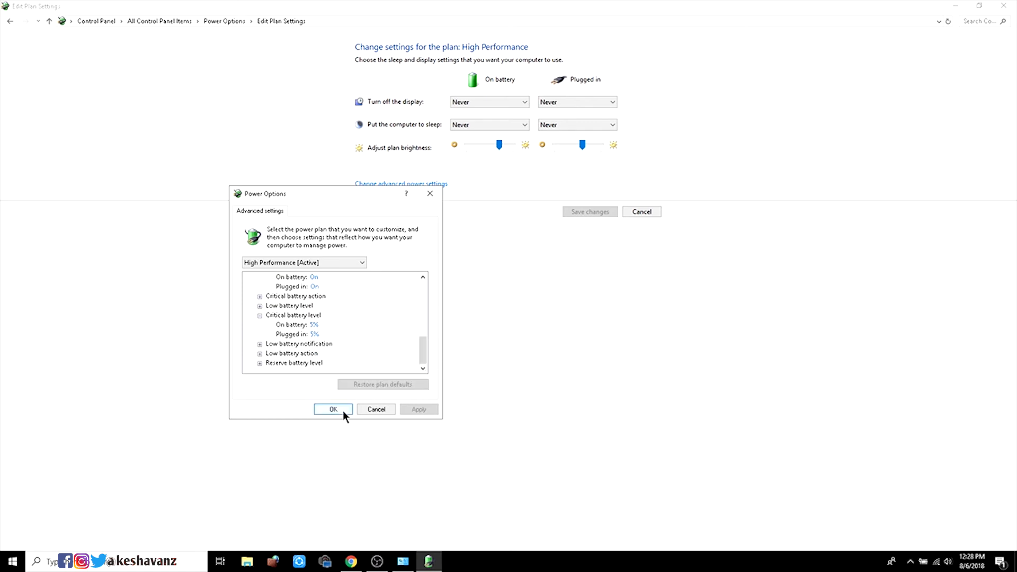
click(332, 409)
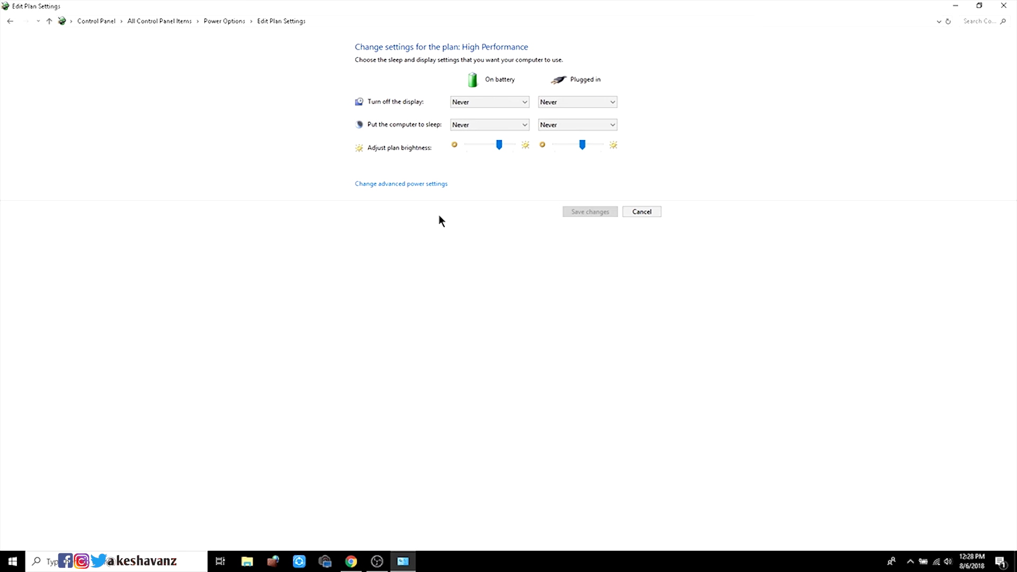
mouse_move(590, 268)
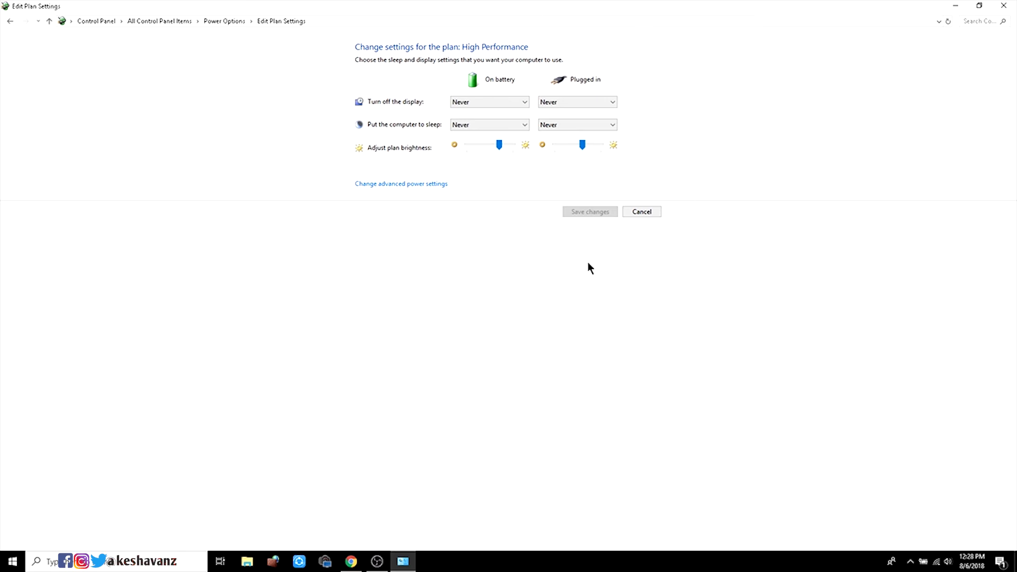
mouse_move(735, 235)
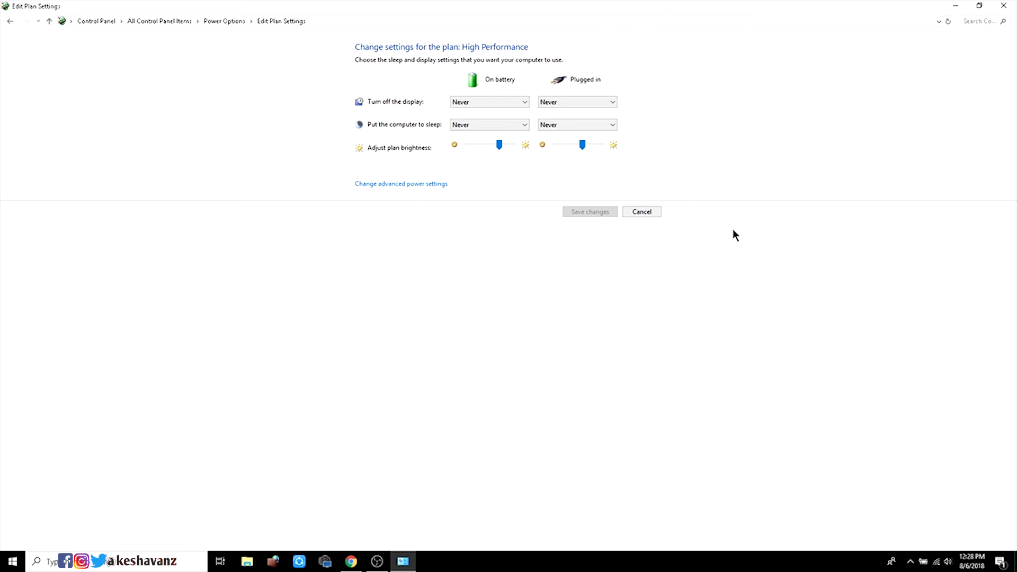
mouse_move(698, 181)
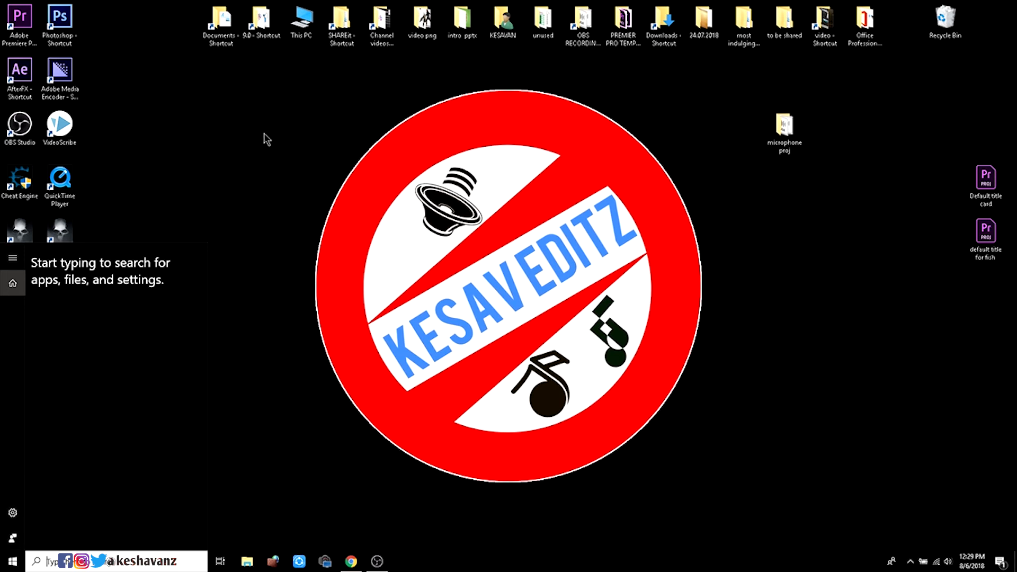
- From This PC's Properties, reach System Properties on its Advanced tab
right_click(300, 18)
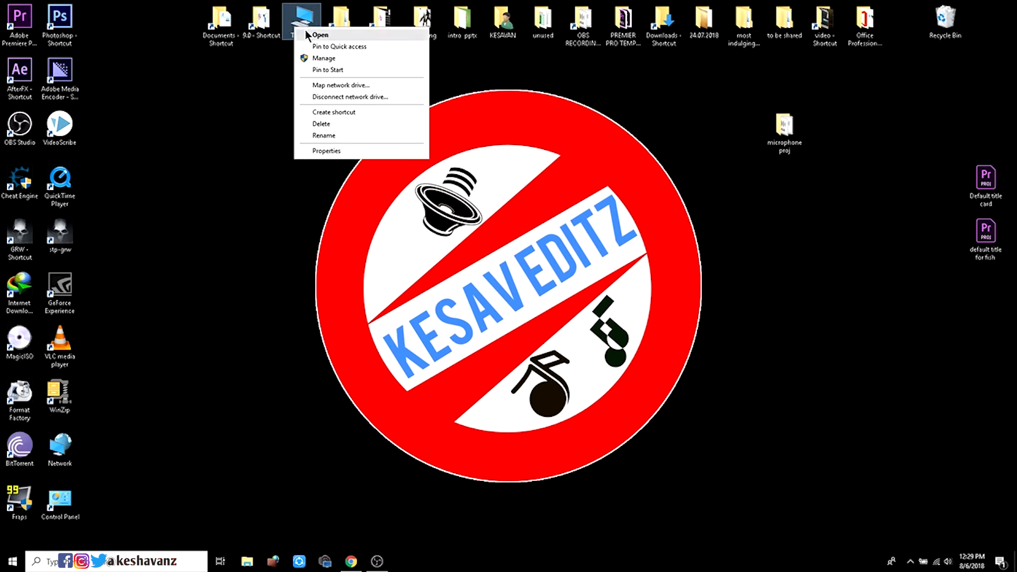
mouse_move(348, 162)
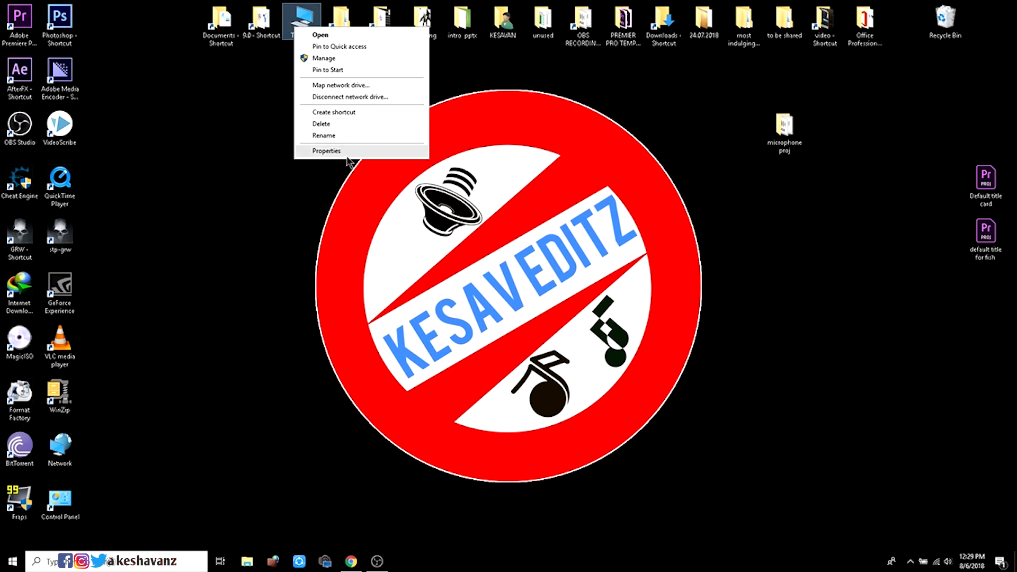
click(326, 151)
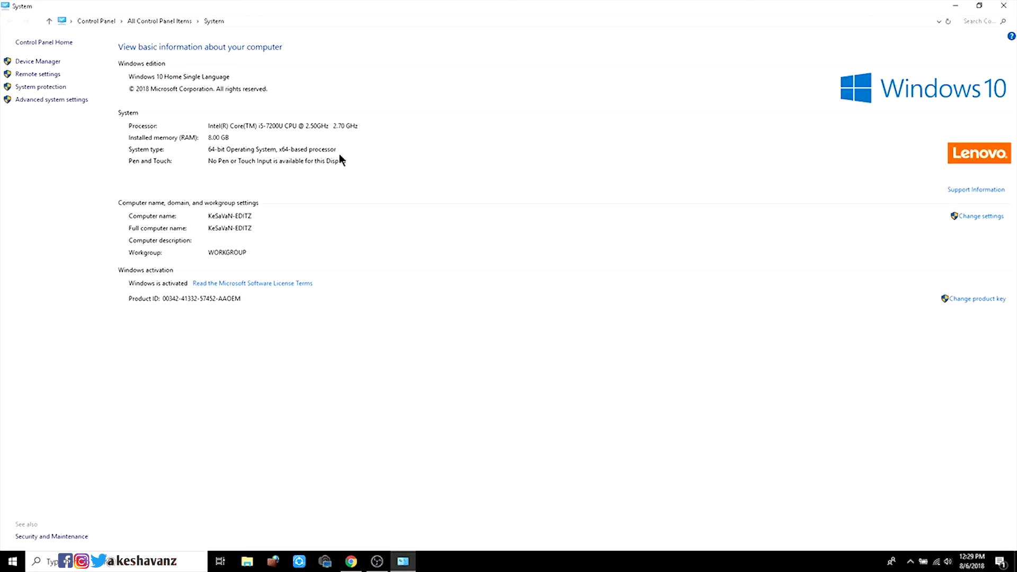
mouse_move(189, 203)
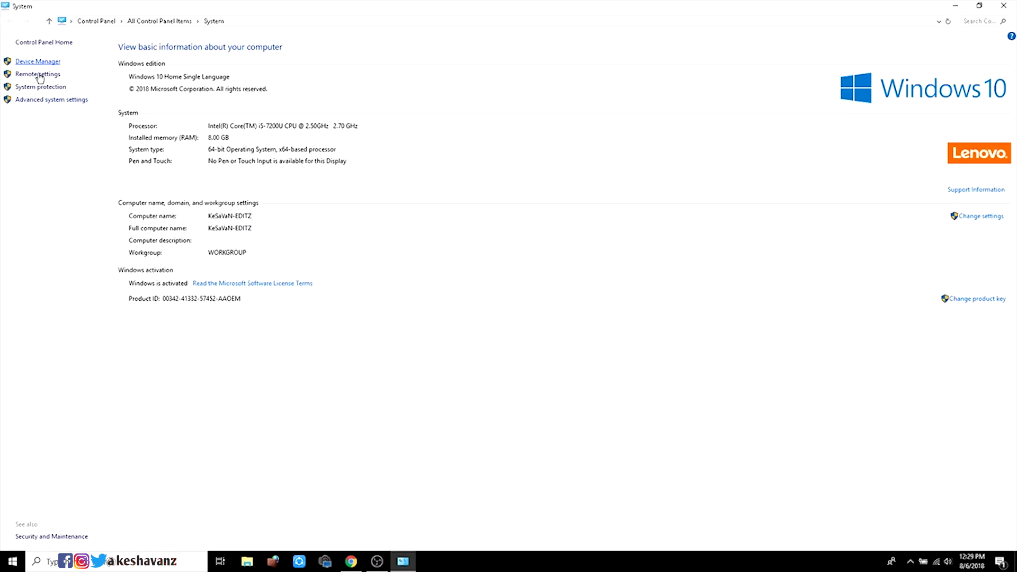
mouse_move(51, 100)
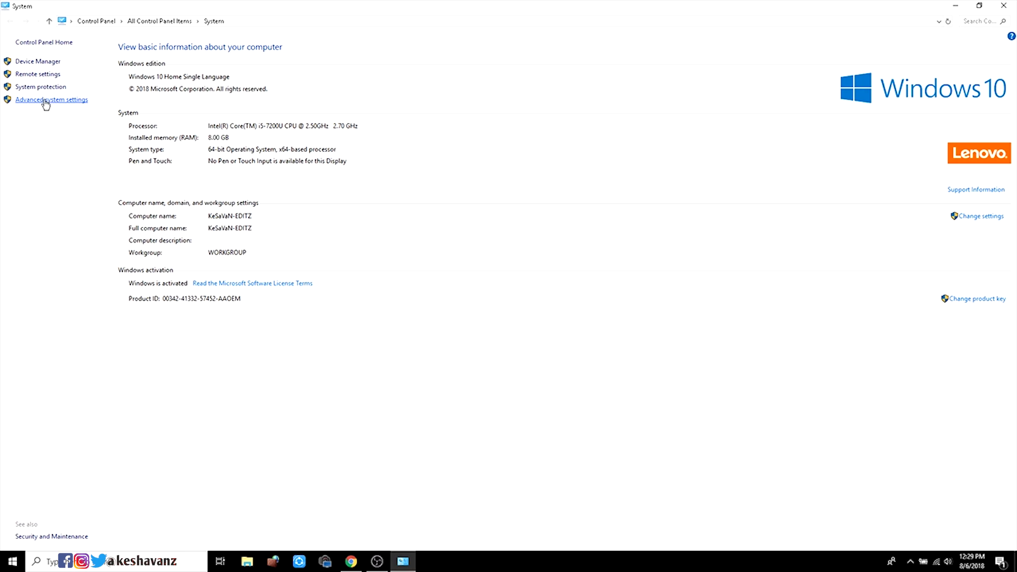
click(51, 100)
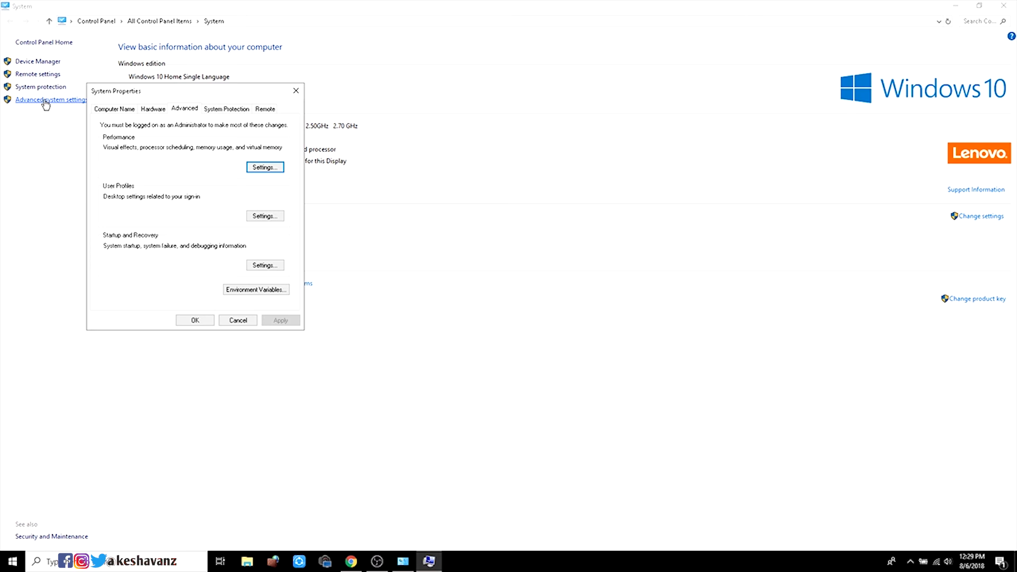
mouse_move(131, 122)
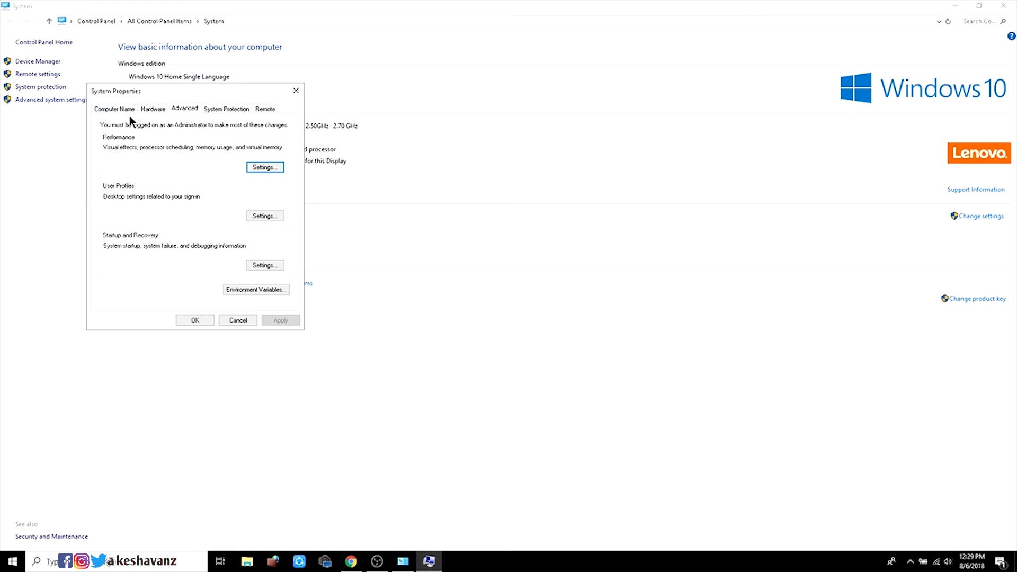
- Set visual effects to 'Adjust for best performance' and confirm out of System Properties
click(114, 108)
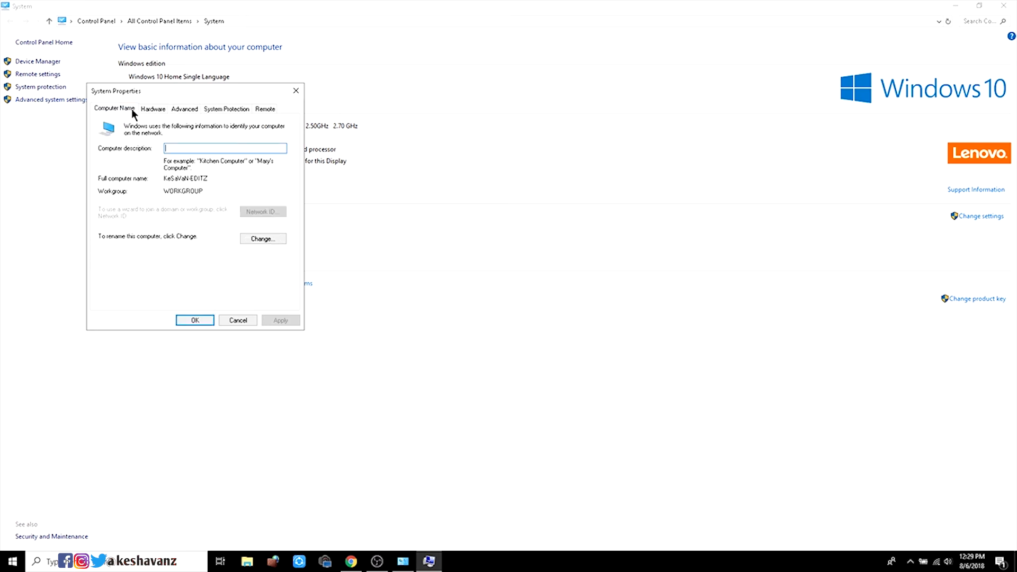
click(184, 108)
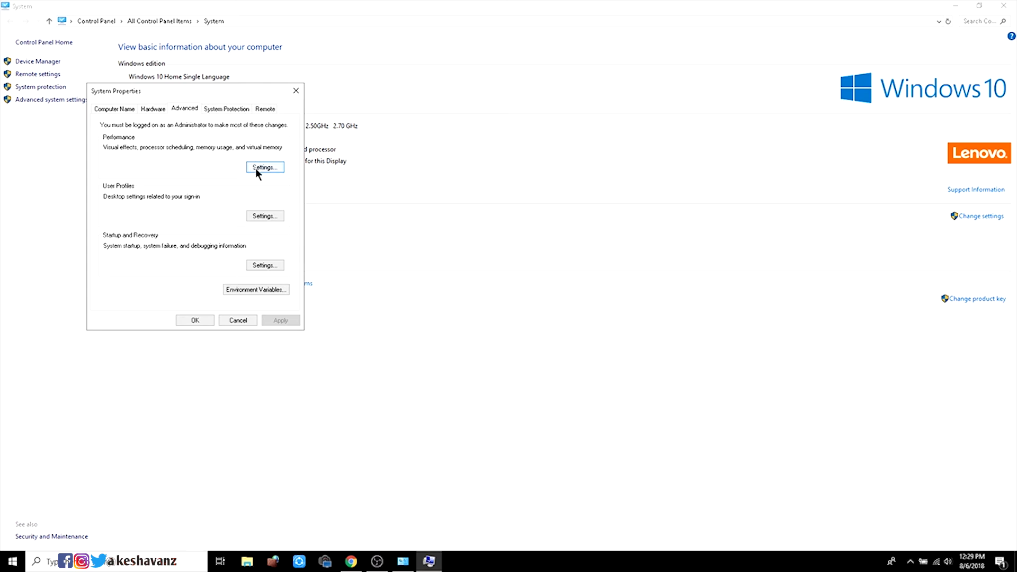
click(264, 167)
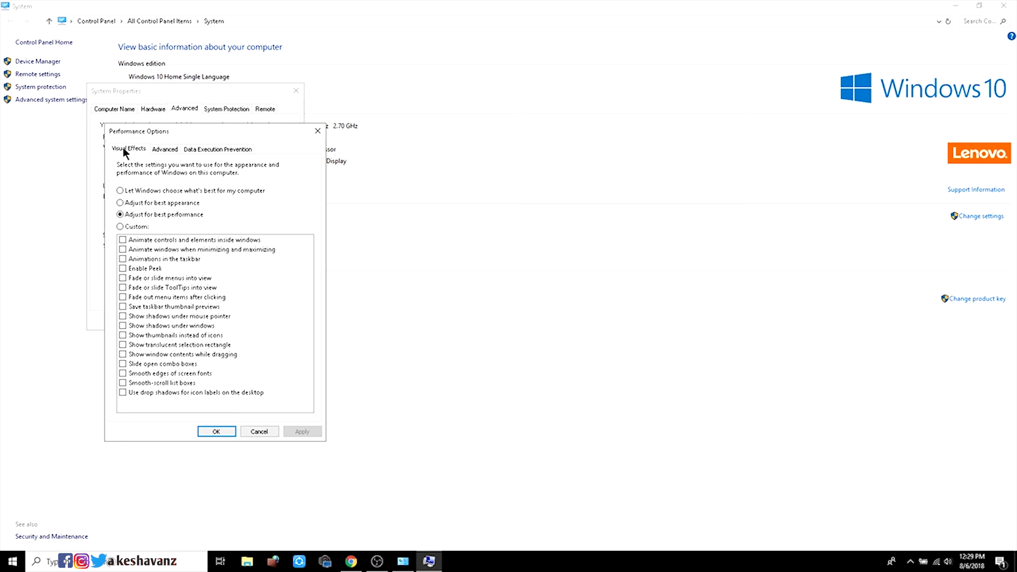
mouse_move(135, 215)
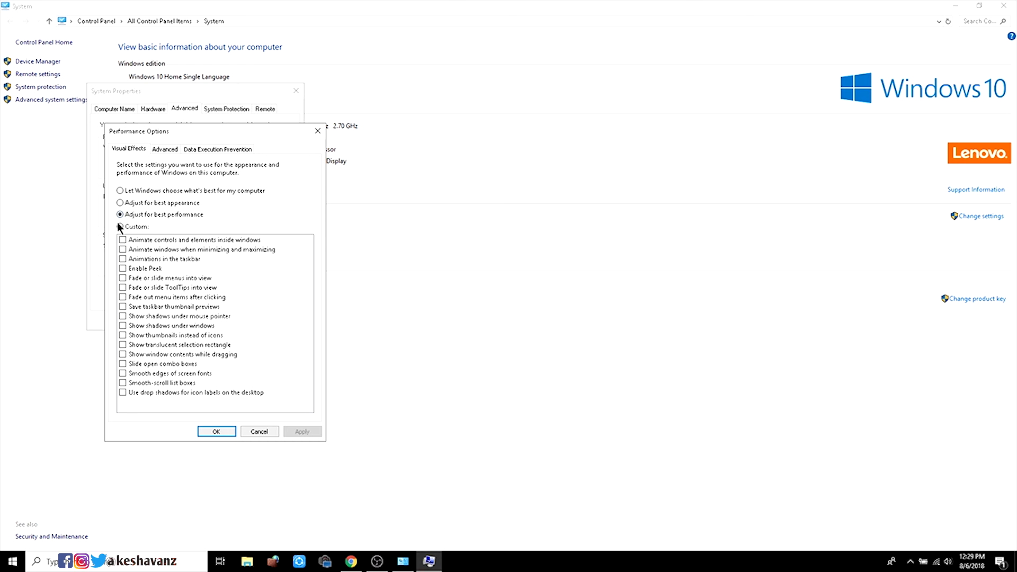
click(120, 214)
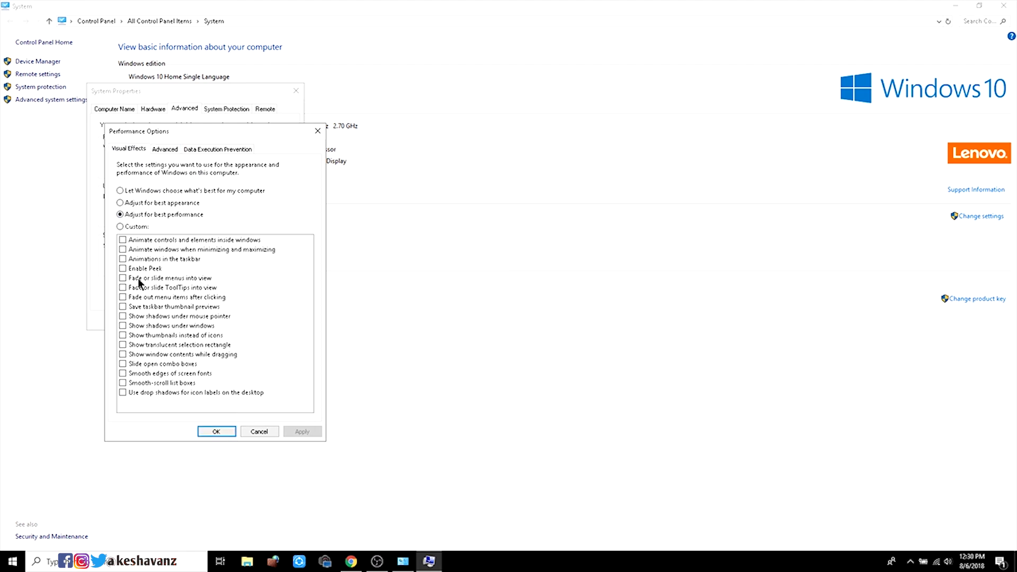
click(216, 432)
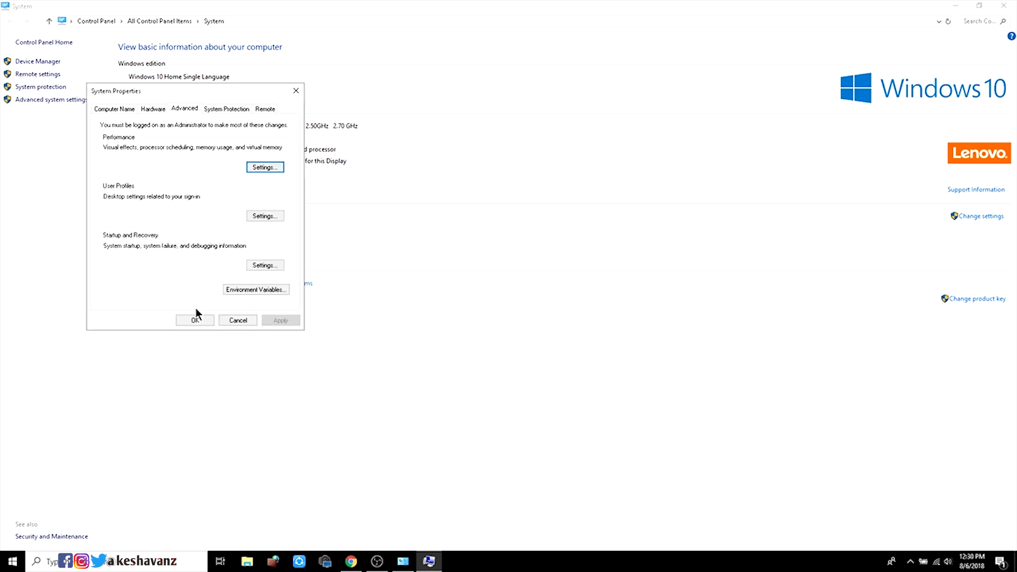
click(194, 320)
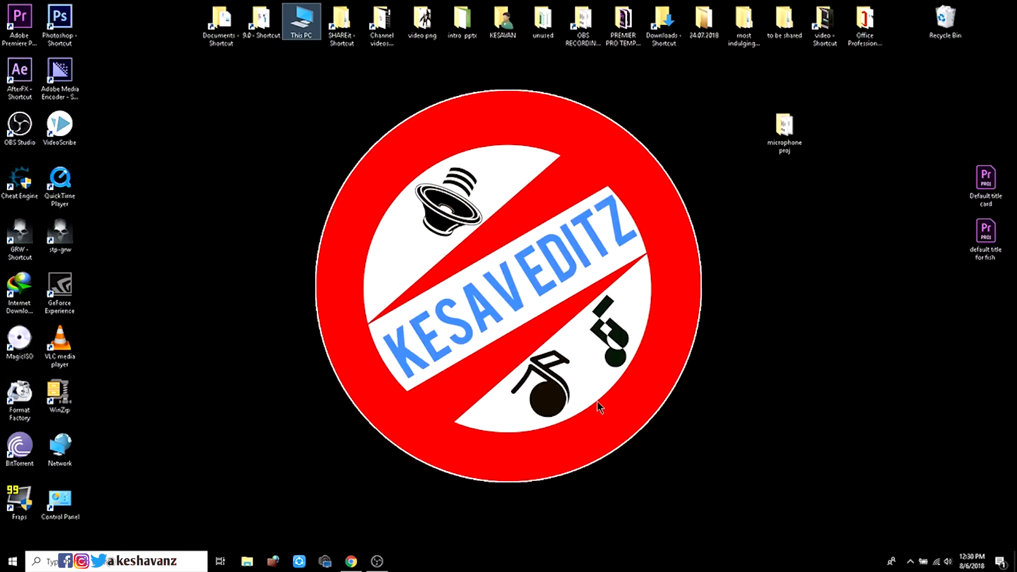
- Search 'ms' and launch System Configuration from the results
text(m)
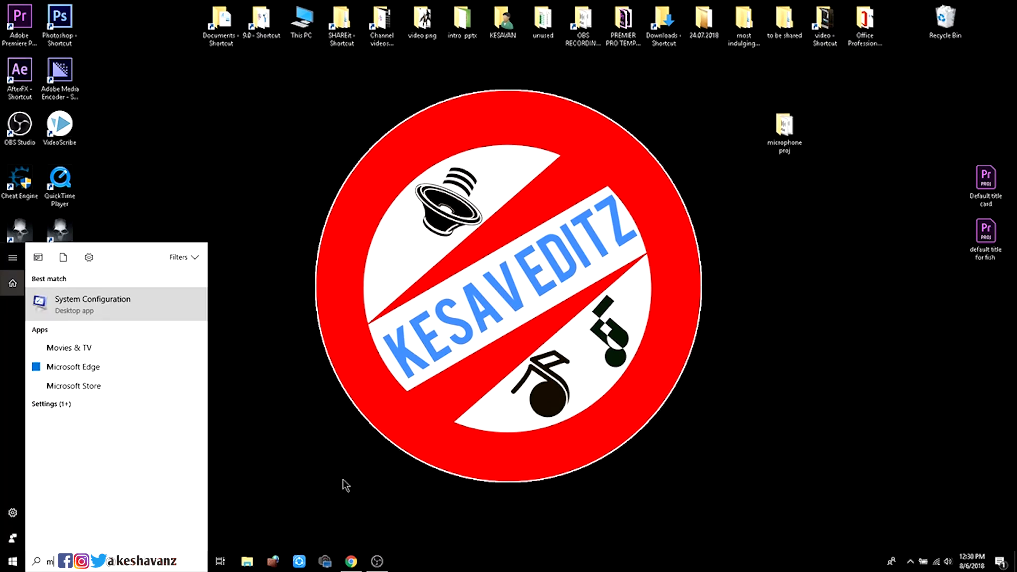
text(s)
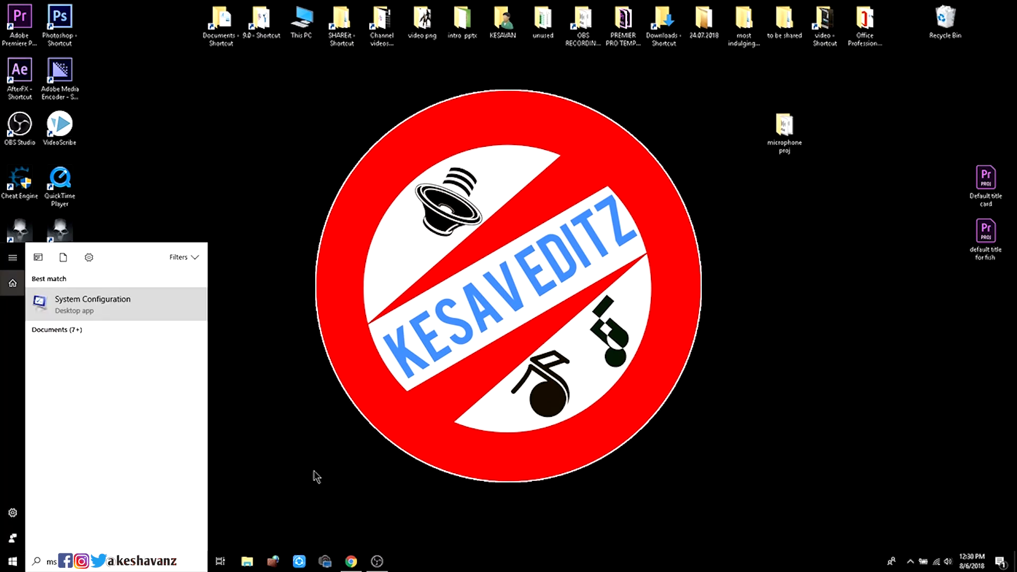
click(93, 304)
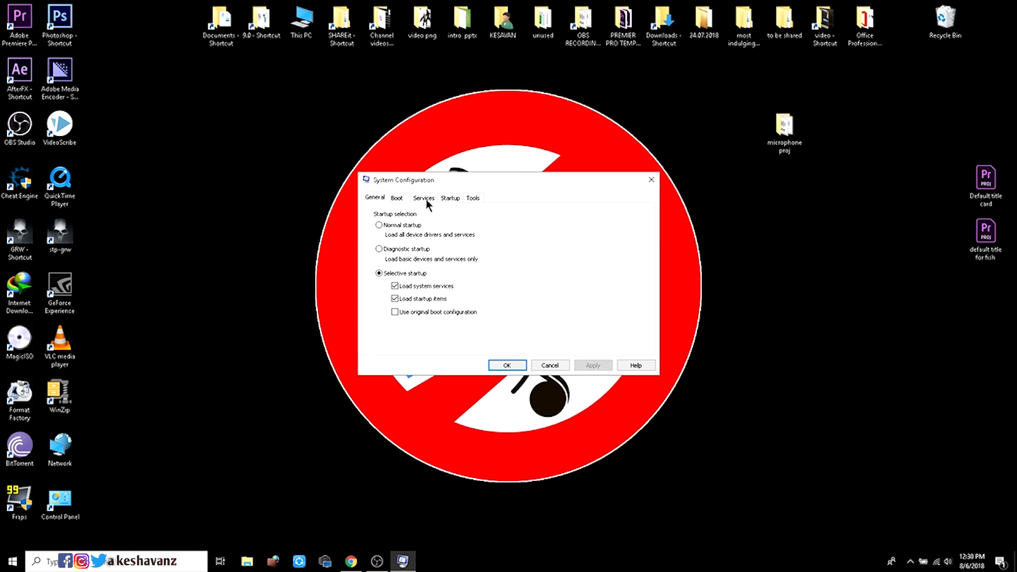
mouse_move(570, 195)
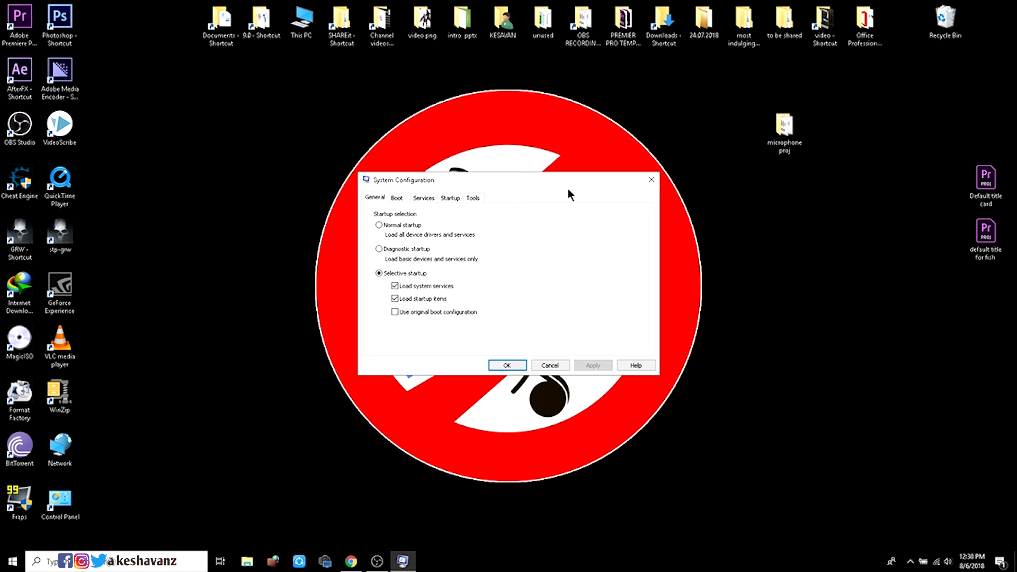
mouse_move(409, 215)
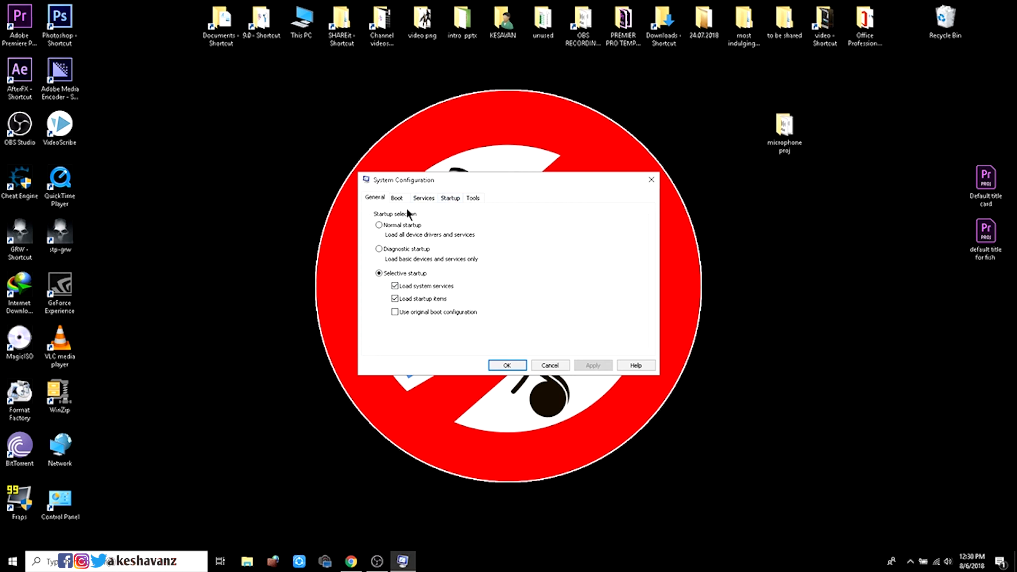
- In Boot advanced options, set Number of processors to 4 and confirm
click(396, 198)
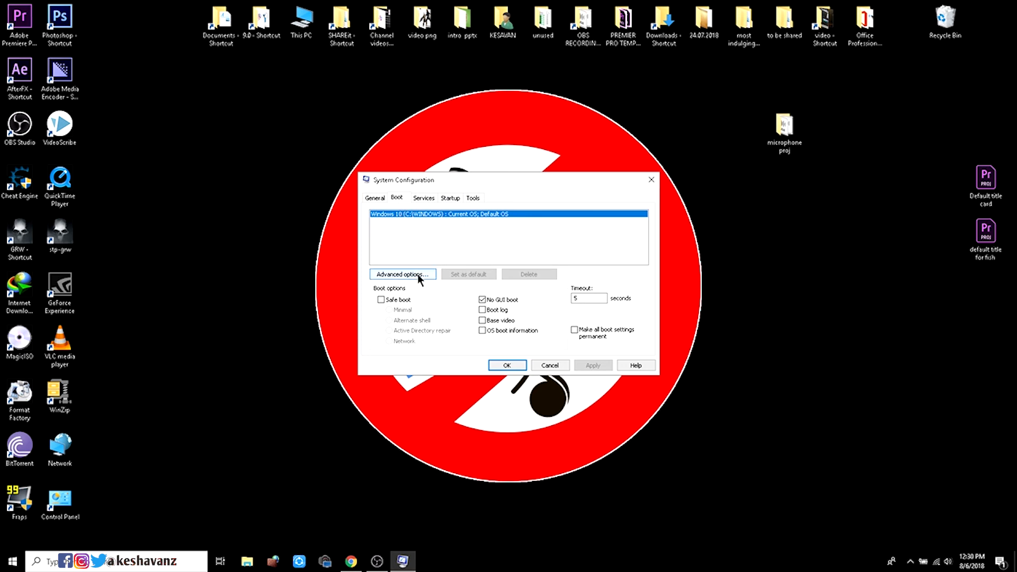
click(401, 273)
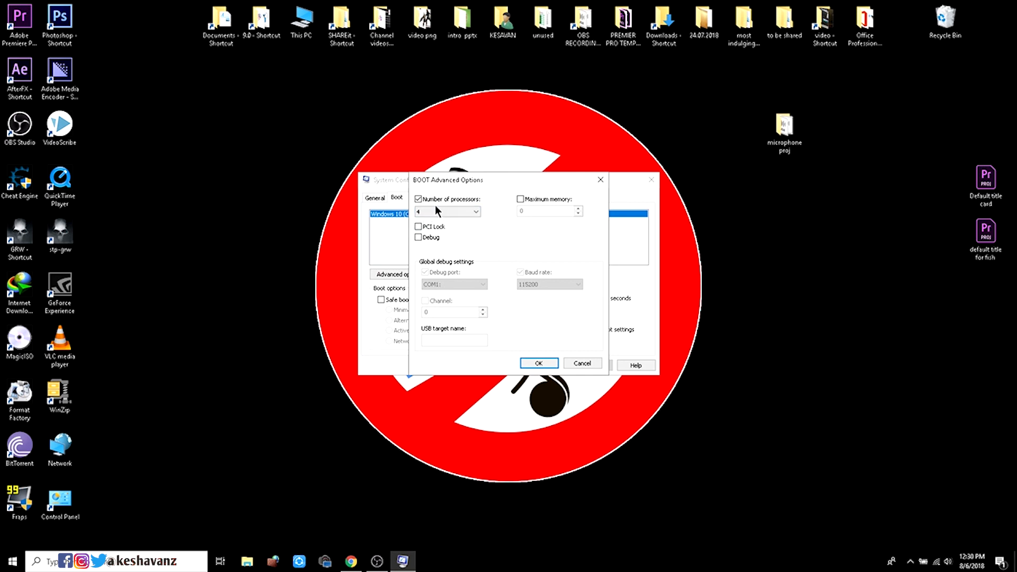
mouse_move(450, 223)
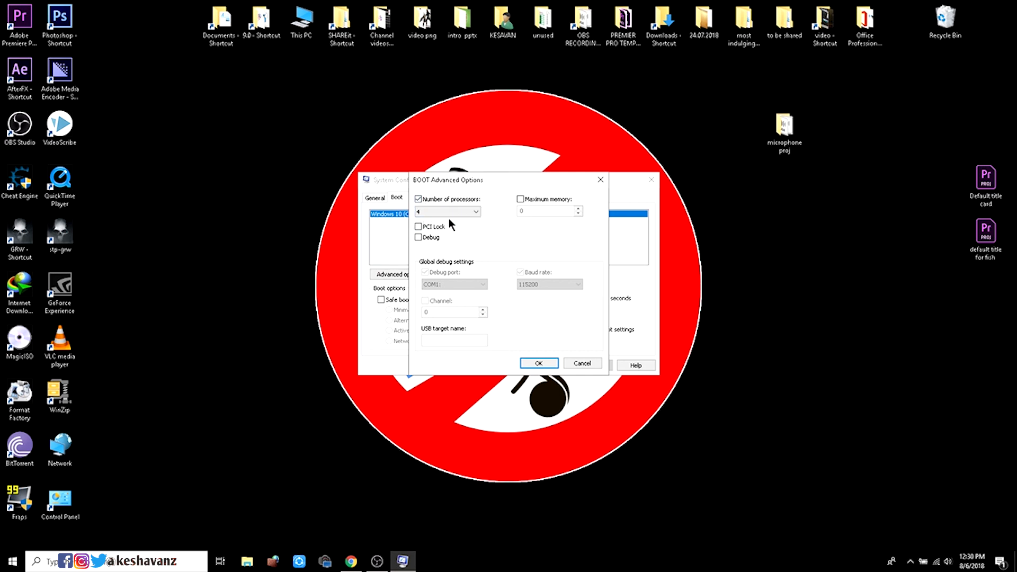
click(447, 212)
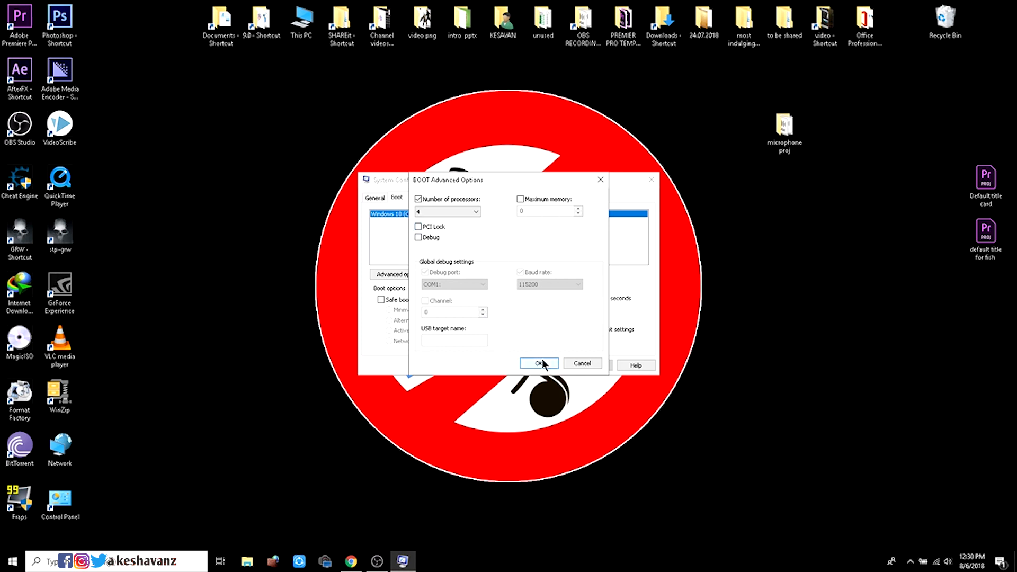
click(538, 363)
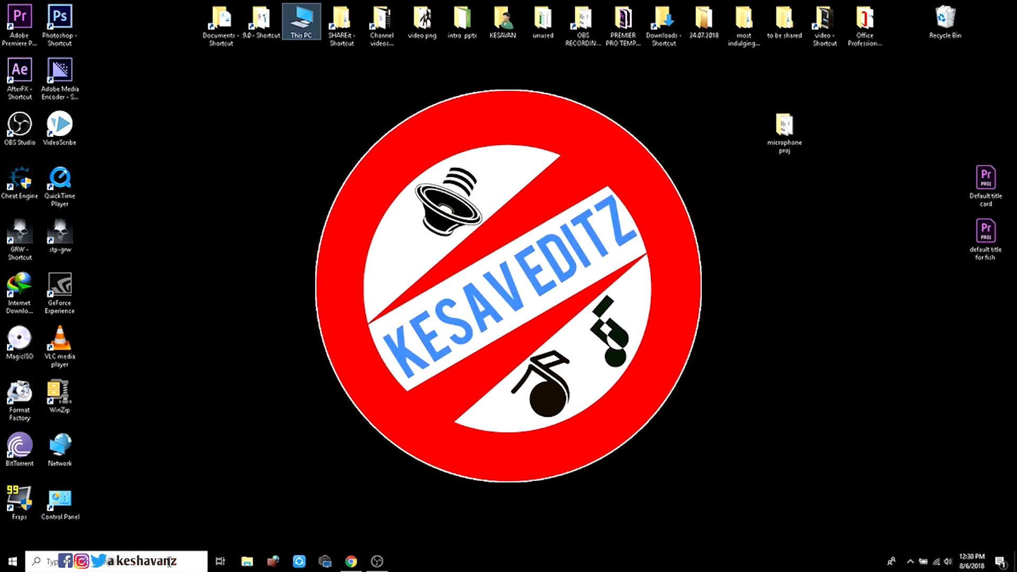
click(220, 25)
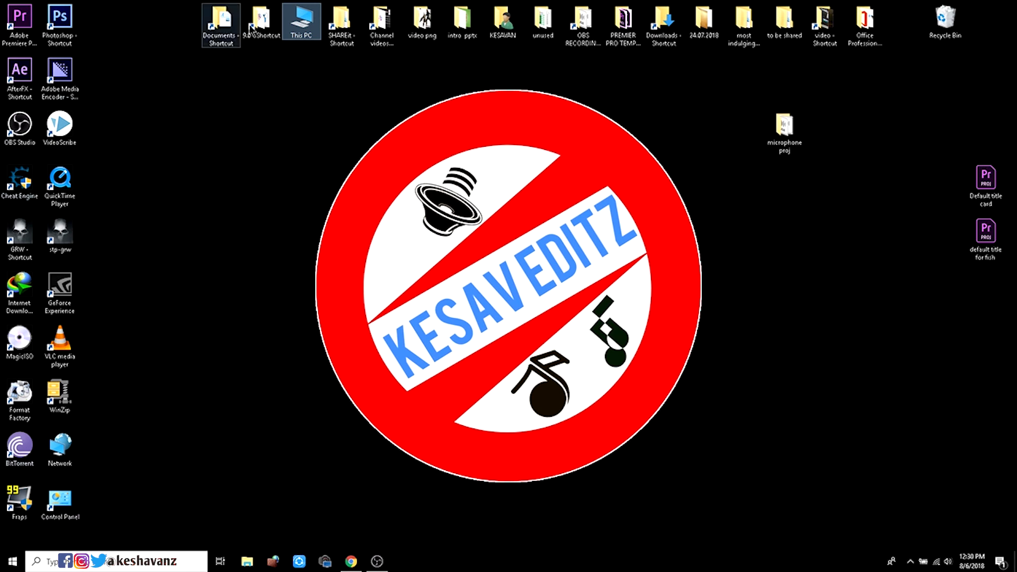
right_click(300, 19)
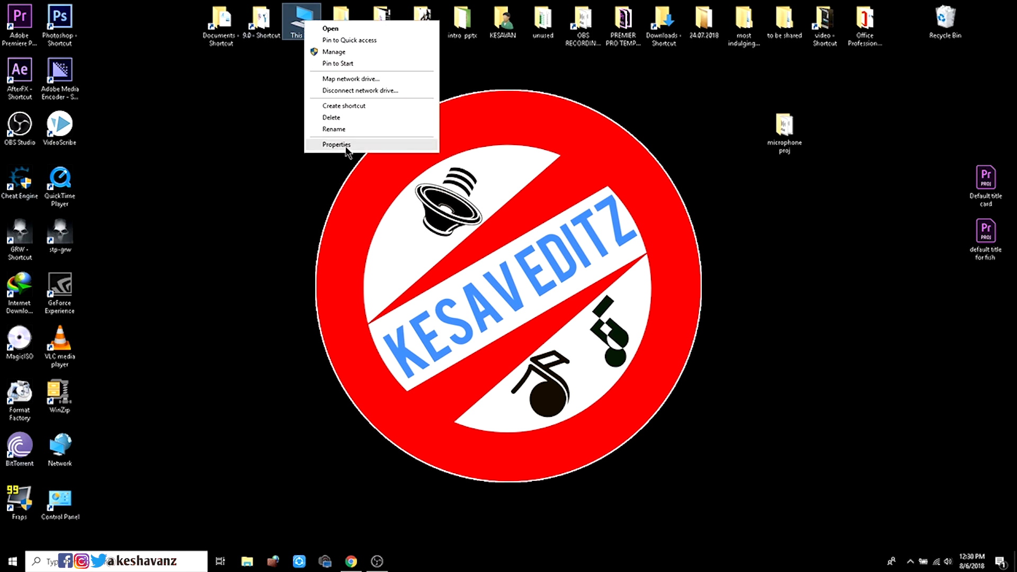
click(335, 144)
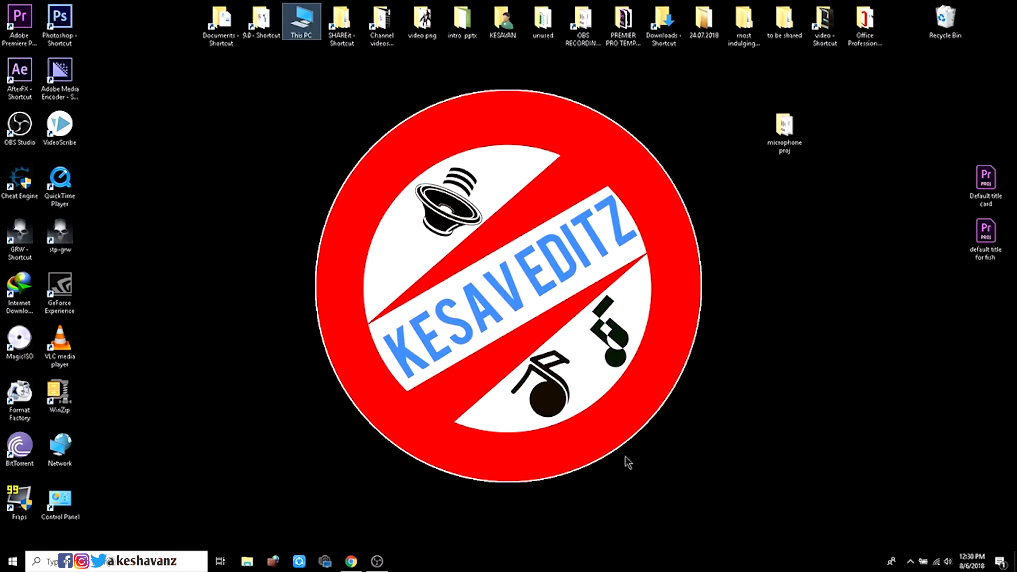
mouse_move(458, 306)
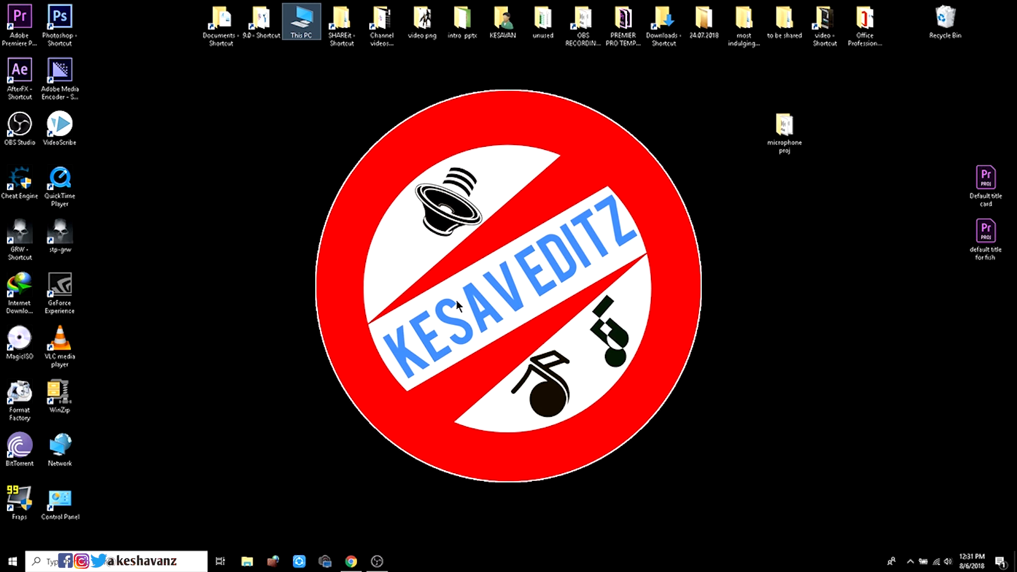
mouse_move(324, 407)
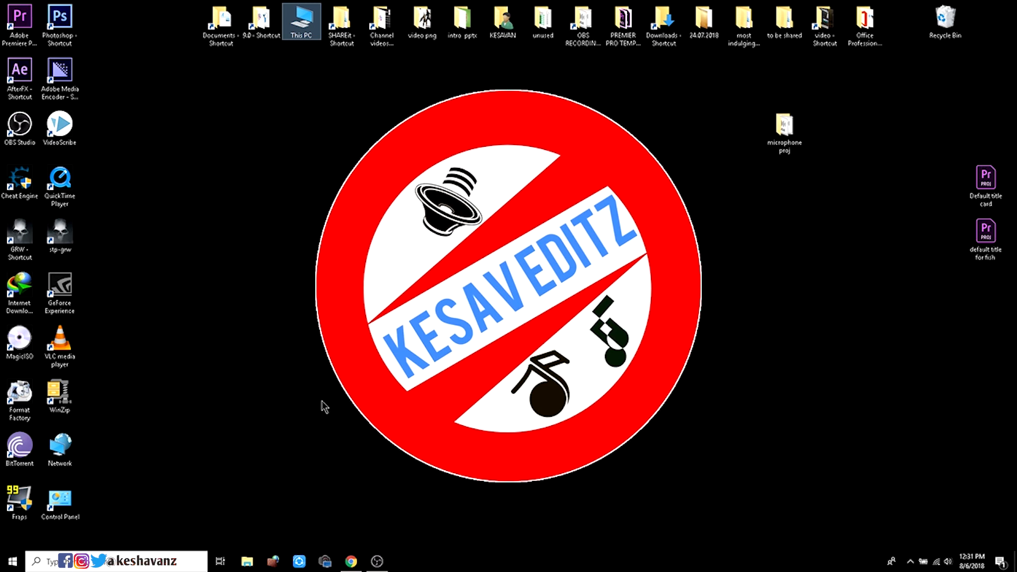